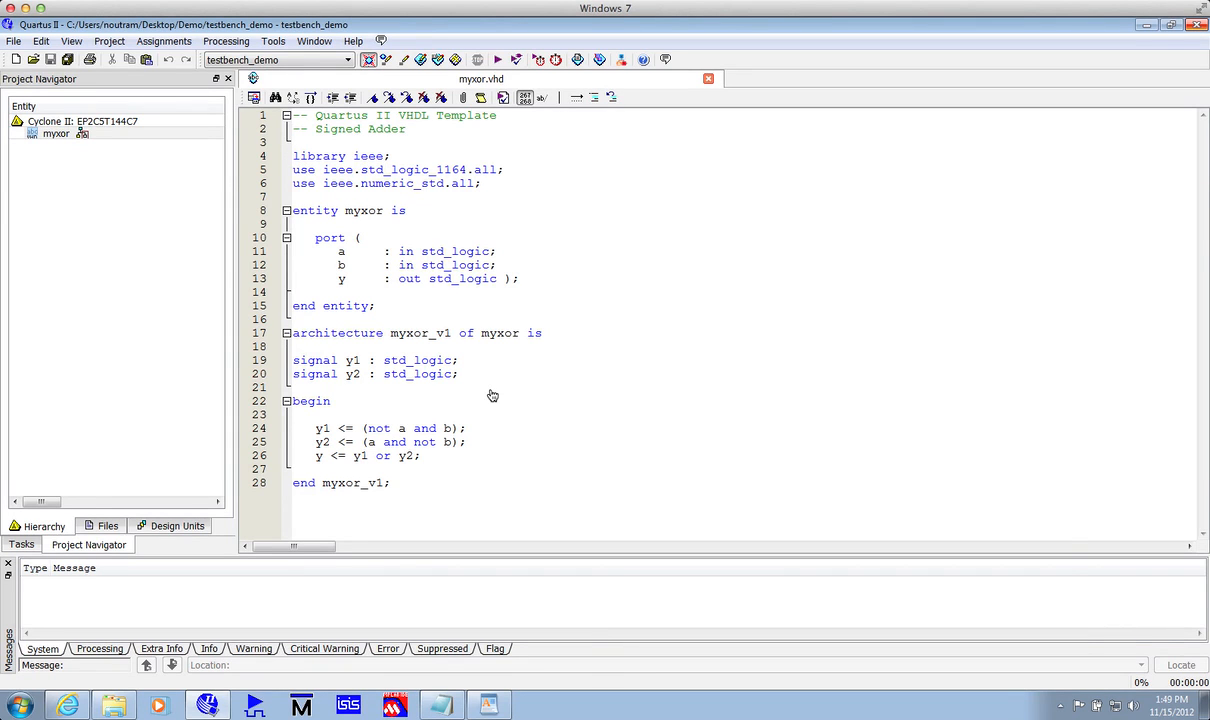
Position the cursor in the myxor.vhd source before generating the test bench
left_click(408, 210)
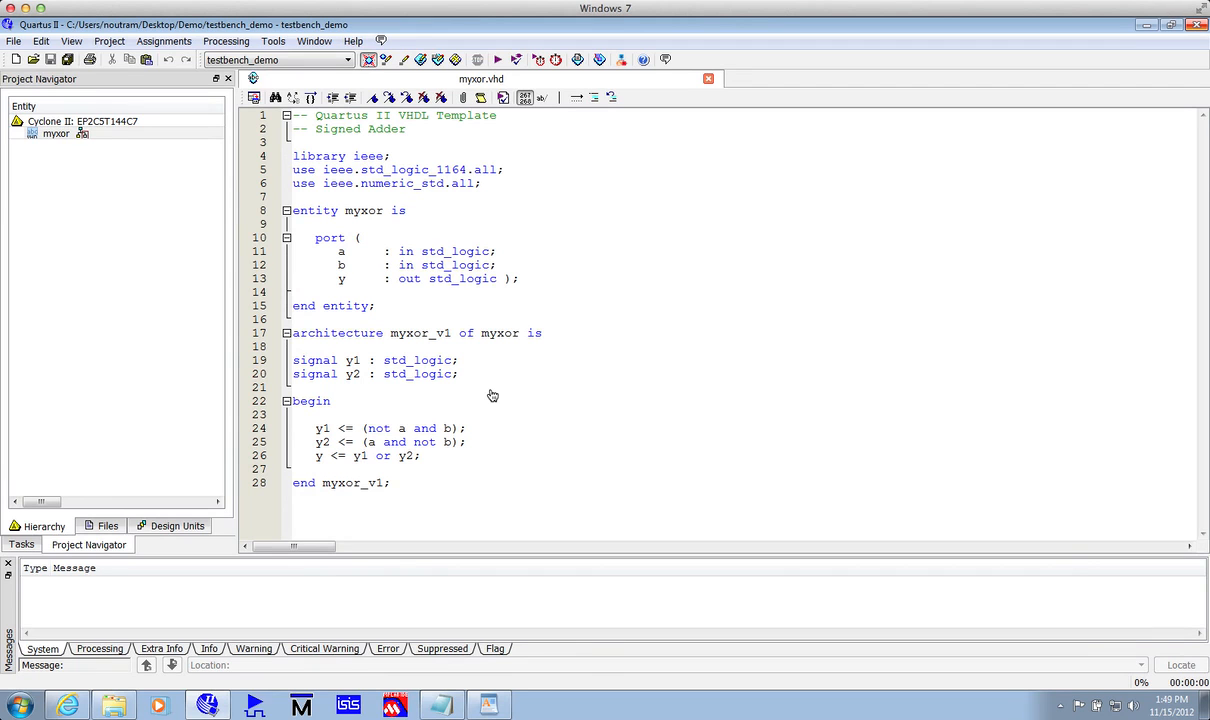
left_click(406, 210)
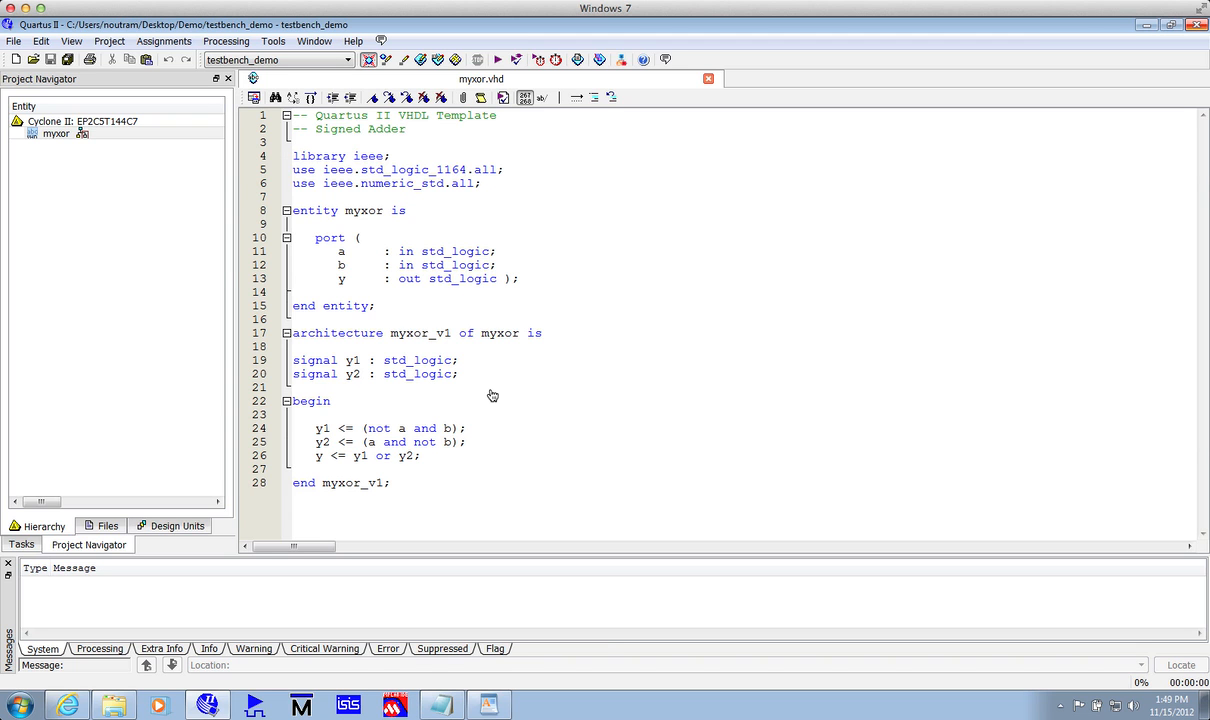
left_click(408, 210)
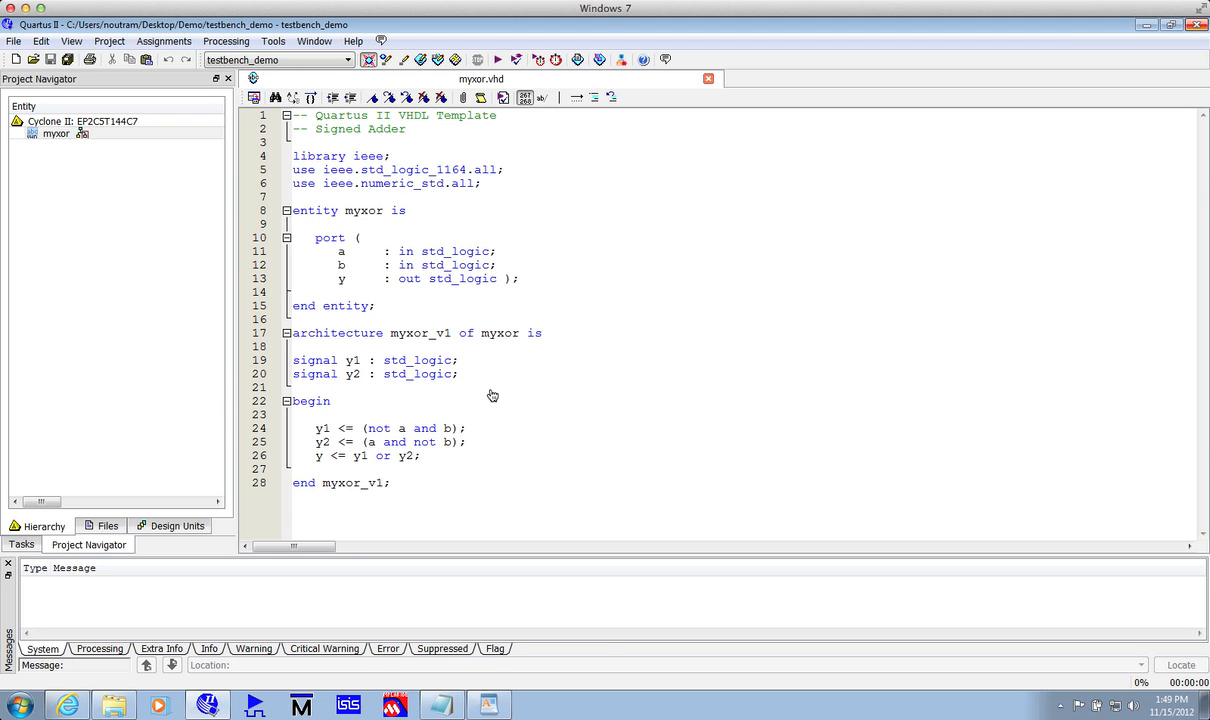
left_click(404, 210)
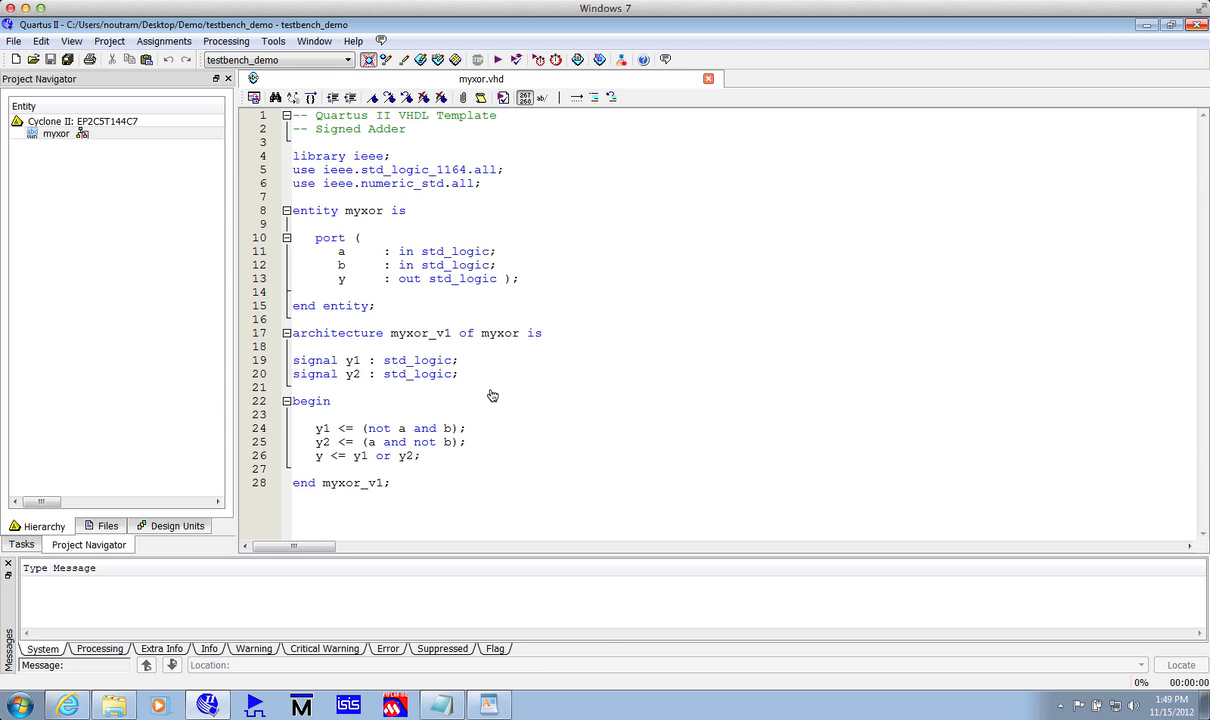
left_click(406, 210)
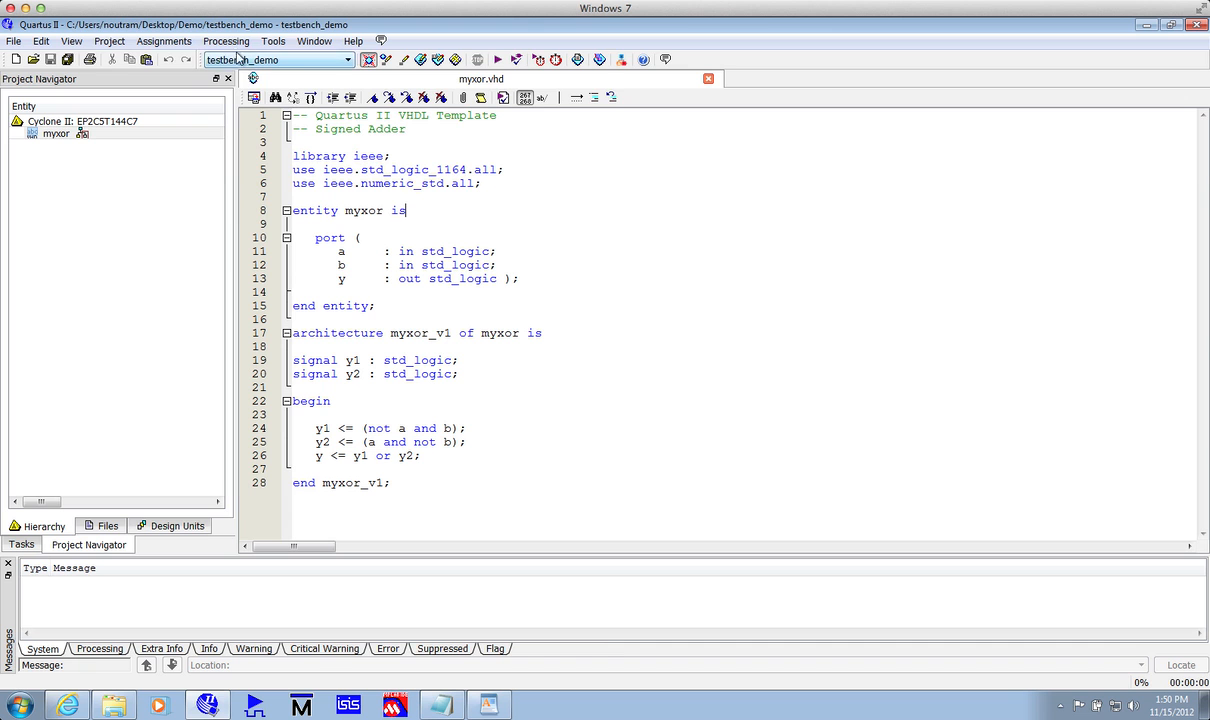
Run the Test Bench Template Writer for myxor and acknowledge the success message
left_click(226, 40)
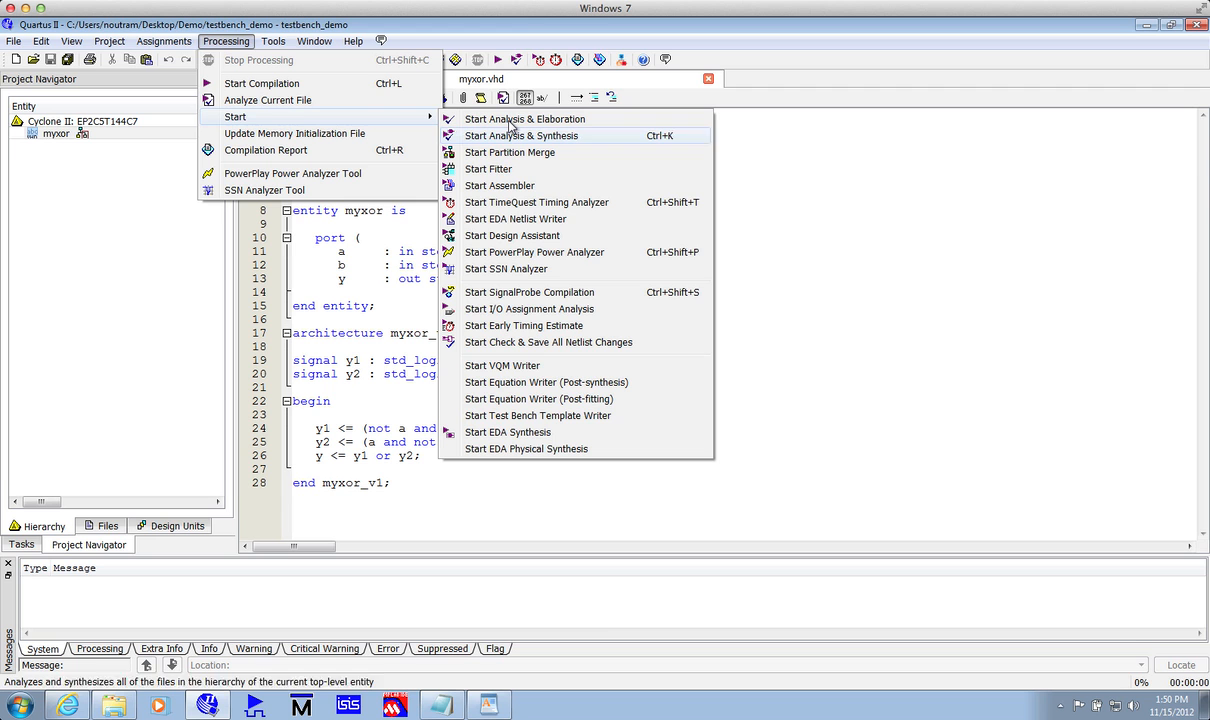
mouse_move(504, 414)
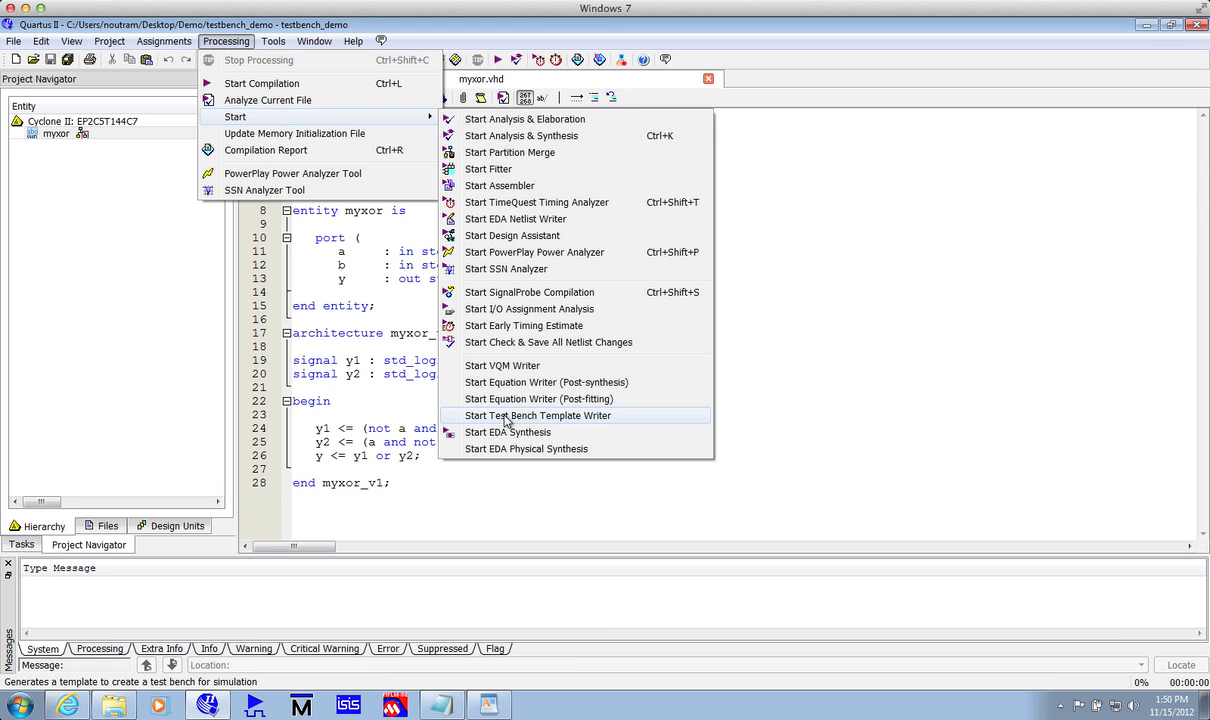
left_click(536, 414)
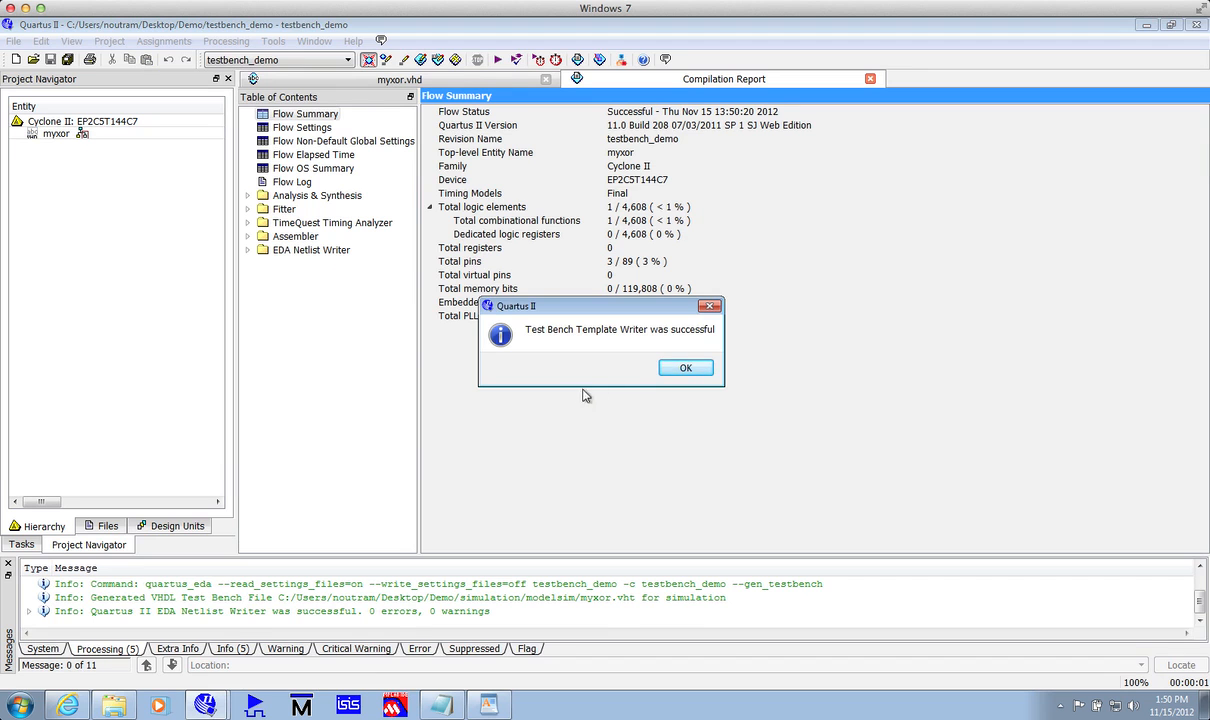
left_click(684, 368)
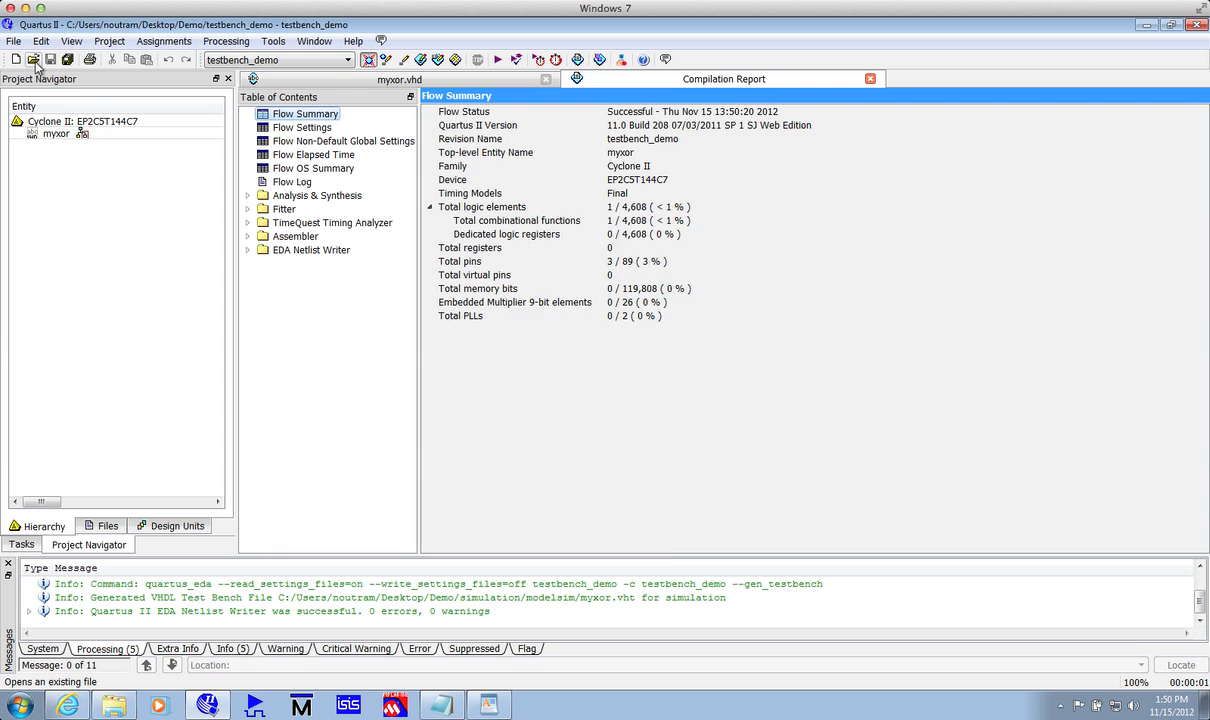
Open simulation/modelsim/myxor.vht in the editor, listing all file types to find it
left_click(32, 60)
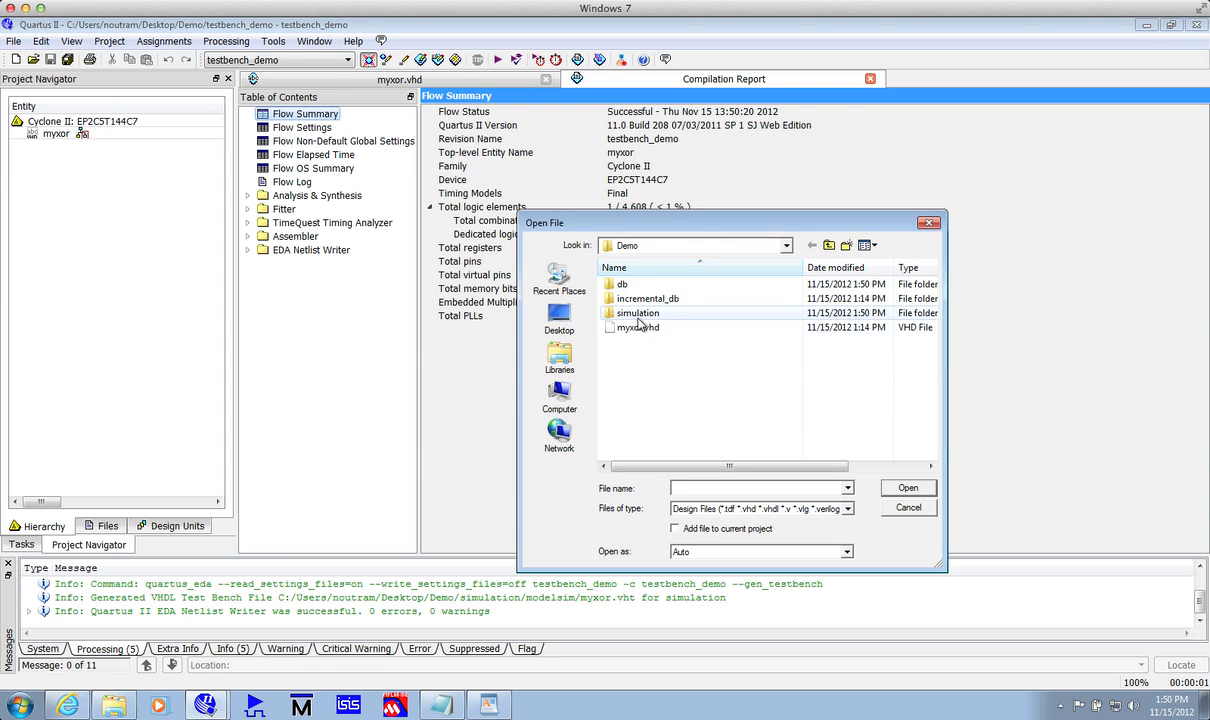
double_click(638, 312)
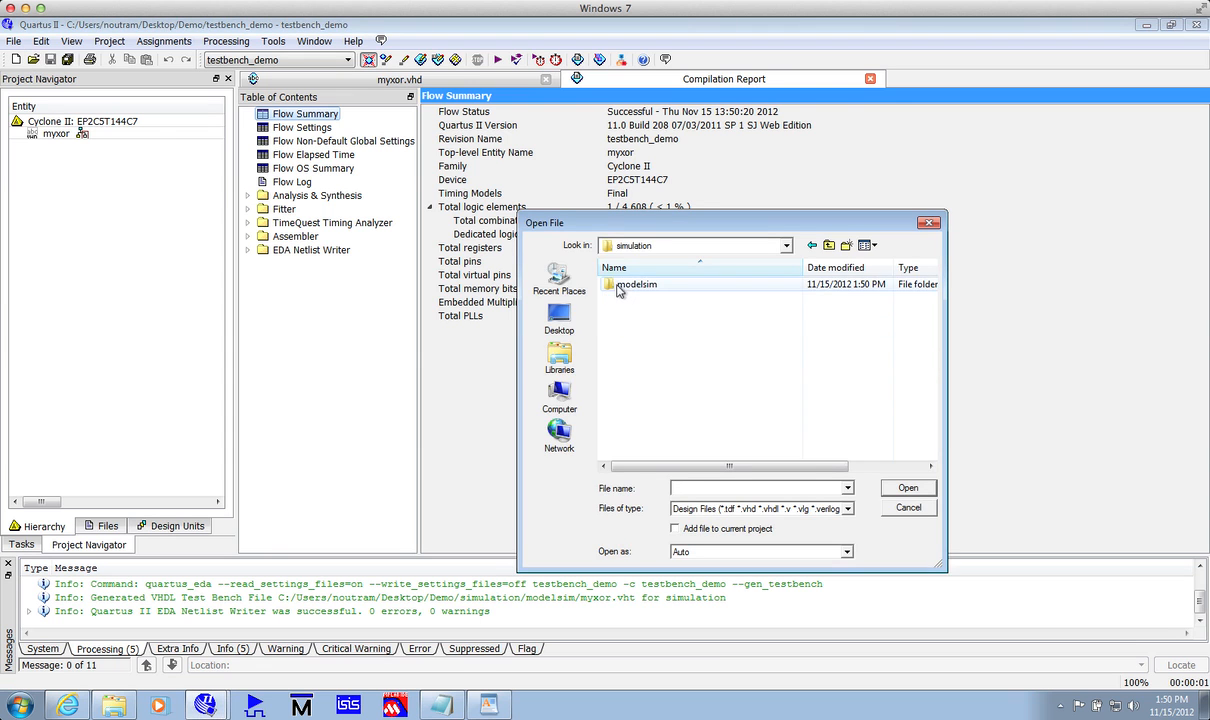
double_click(636, 284)
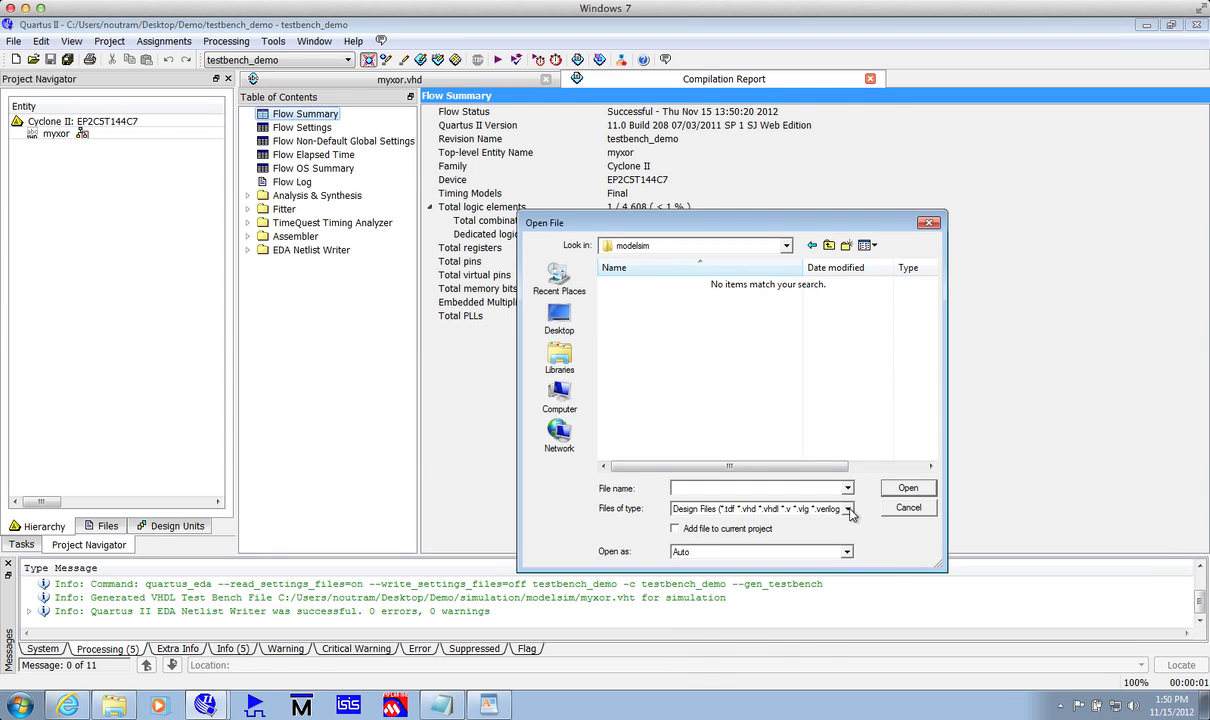
left_click(760, 508)
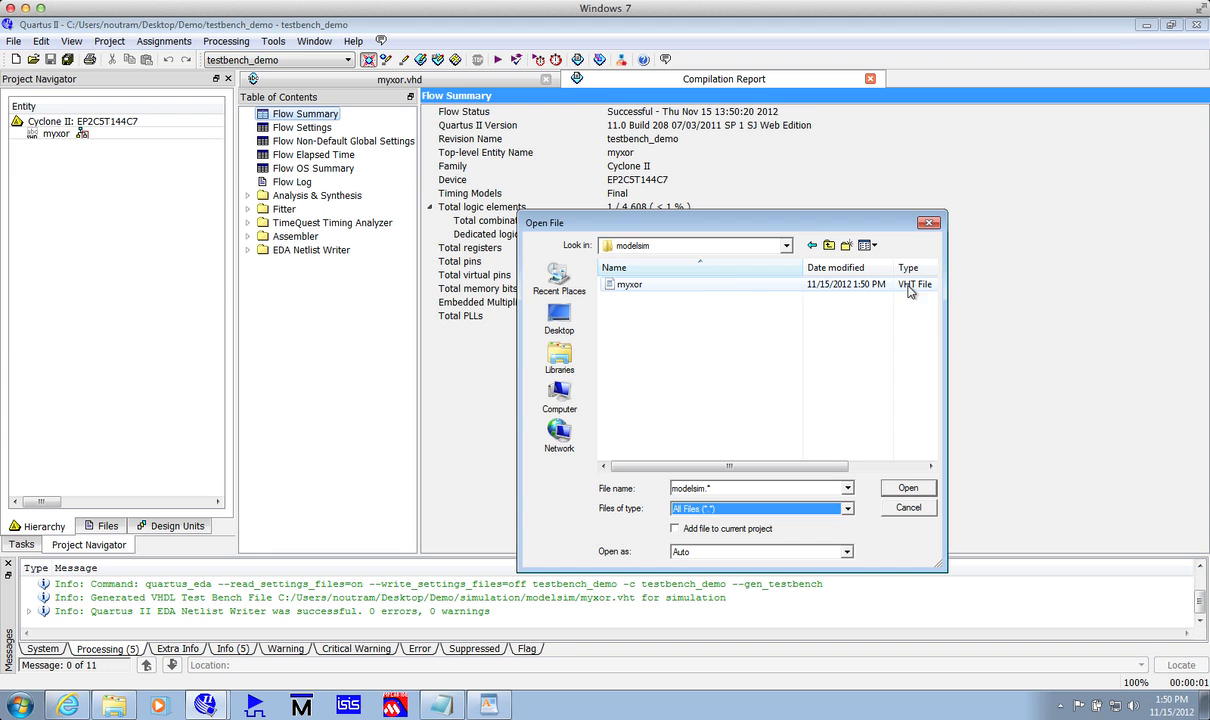
left_click(628, 284)
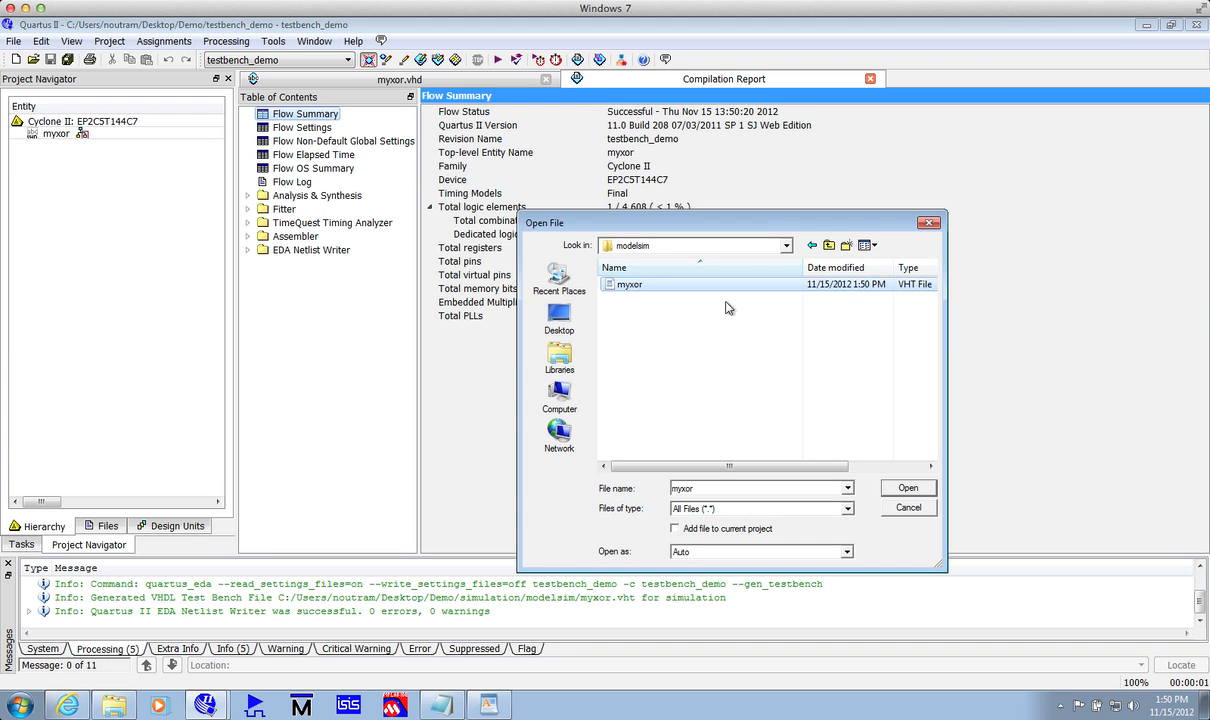
left_click(906, 488)
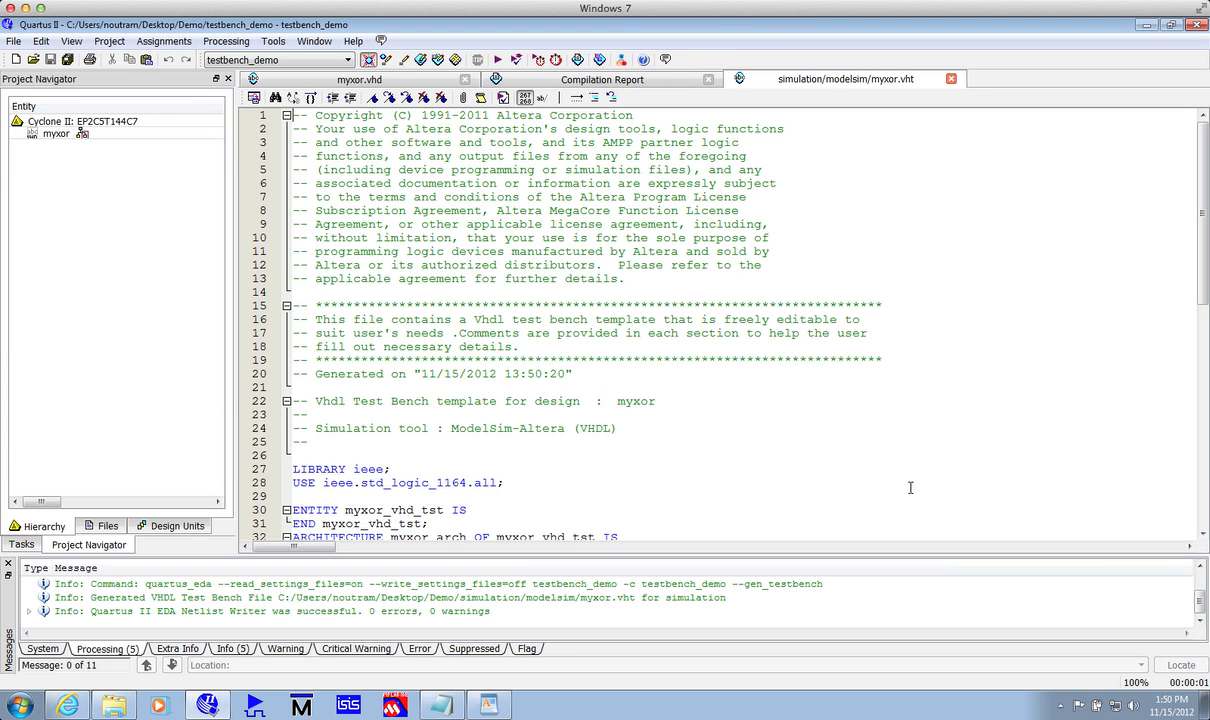
Show the Project Navigator Files list containing myxor.vhd and simulation/modelsim/myxor.vht
left_click(108, 40)
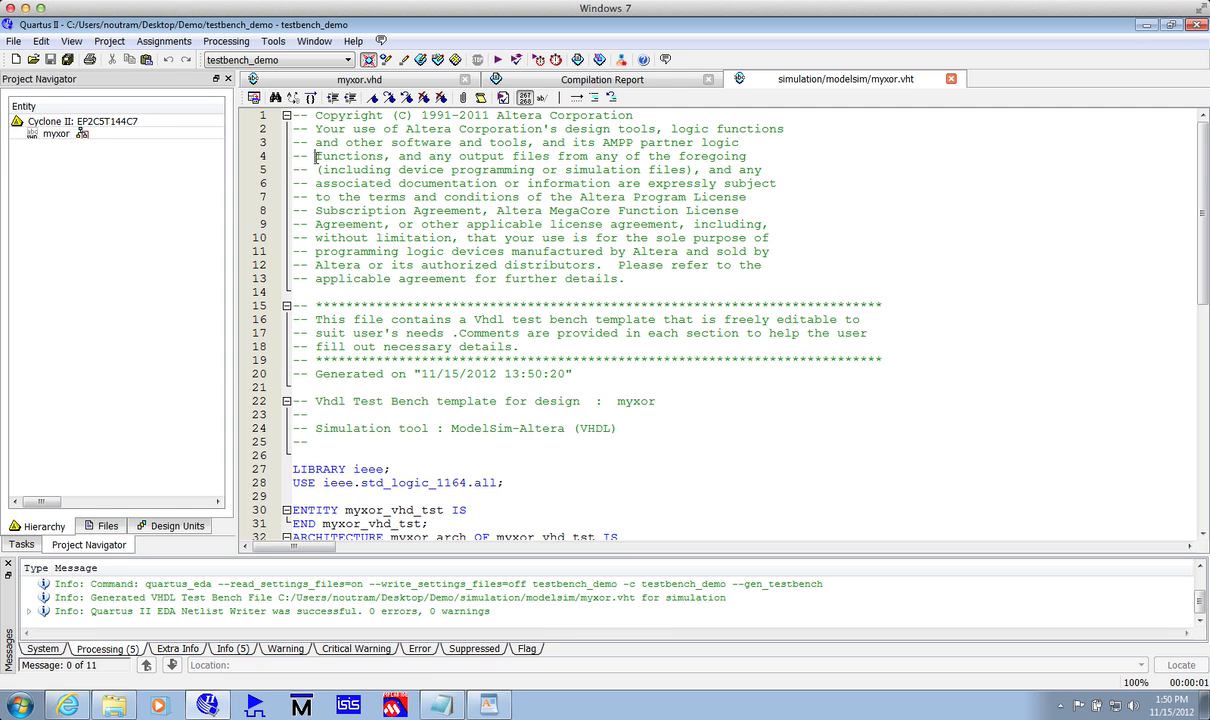
left_click(108, 526)
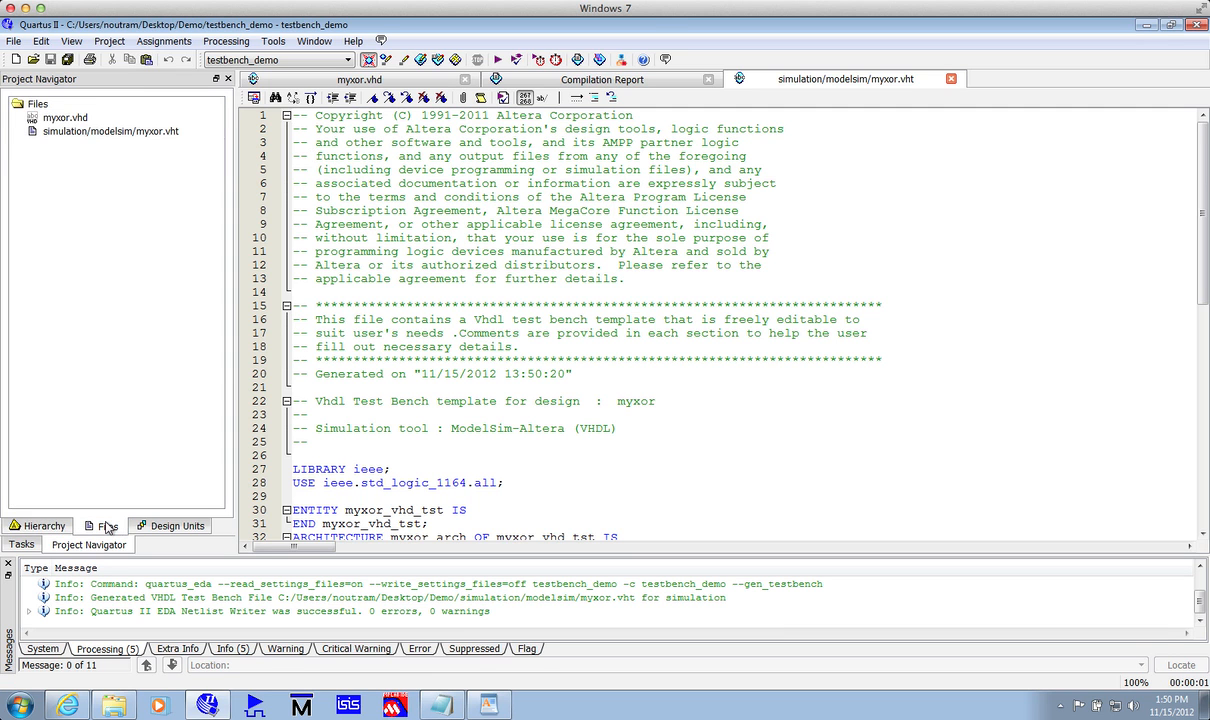
left_click(44, 524)
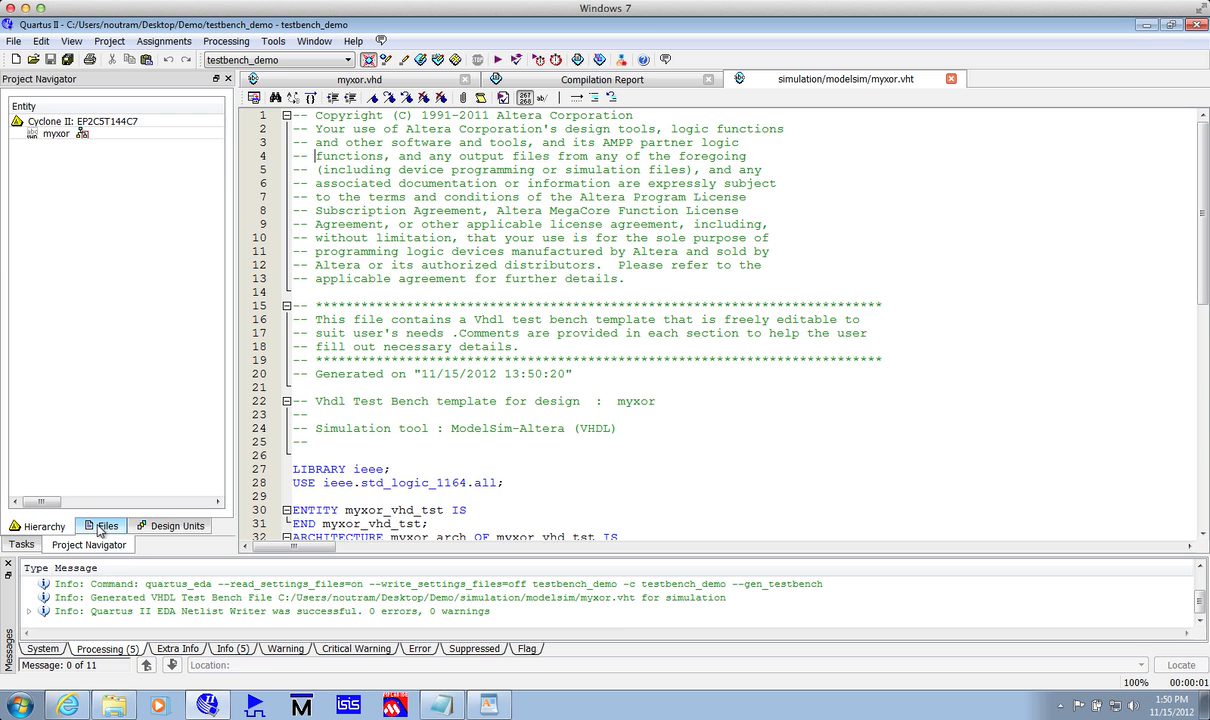
left_click(108, 526)
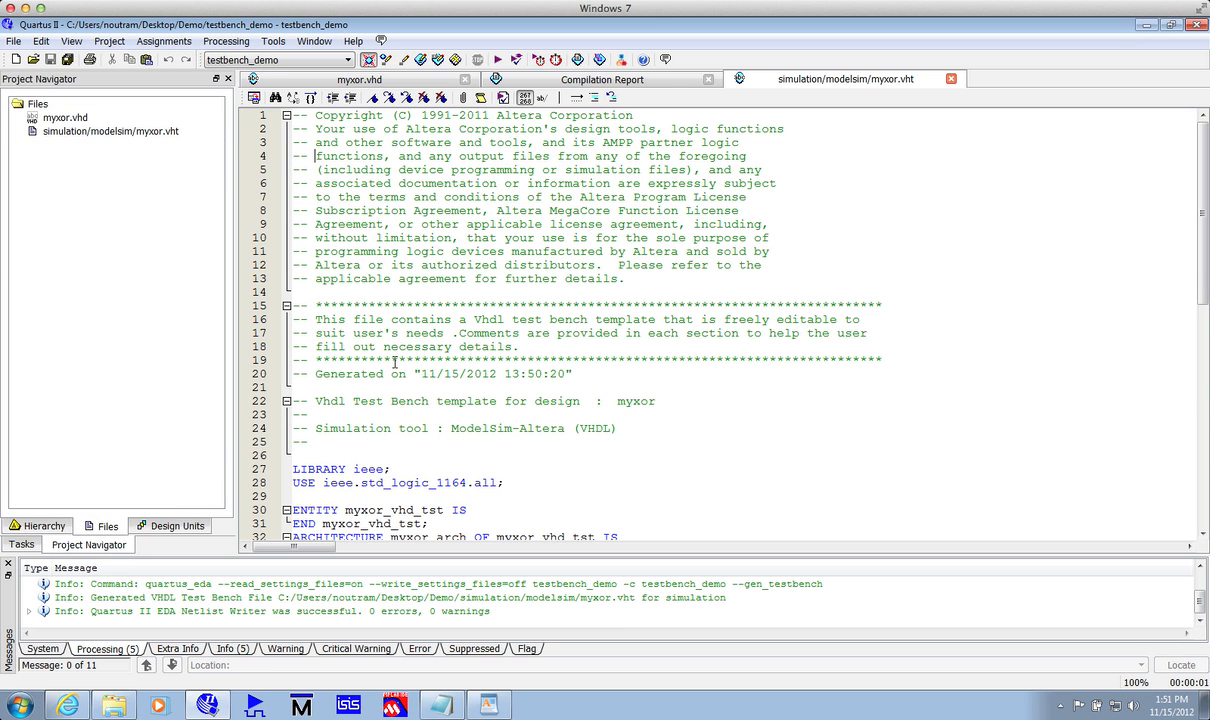
Locate the myxor component declaration and add a blank line after END COMPONENT
scroll("down", 3)
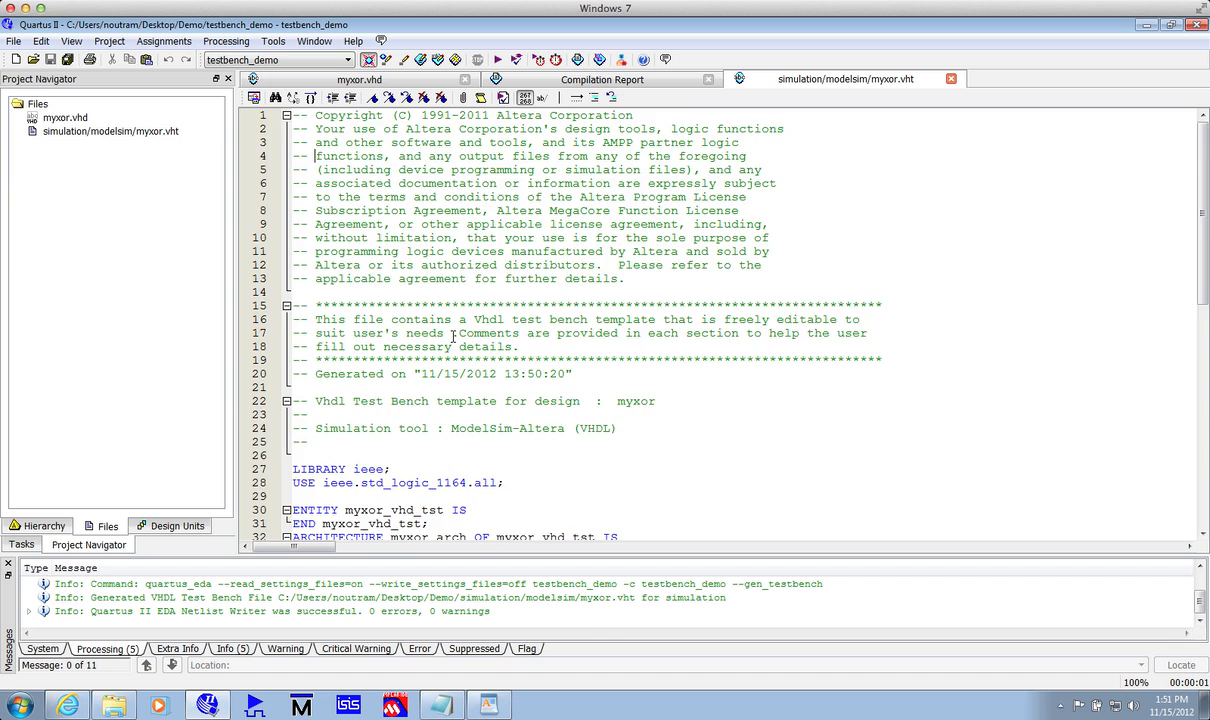
scroll("down", 3)
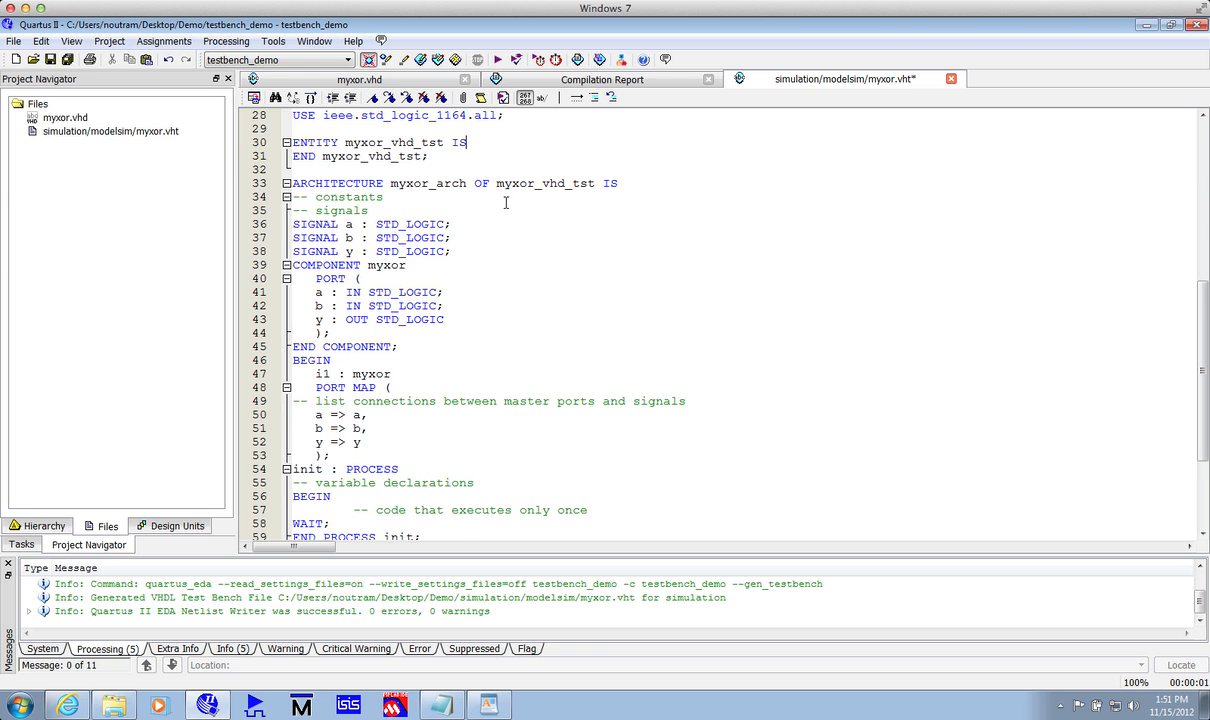
scroll("down", 3)
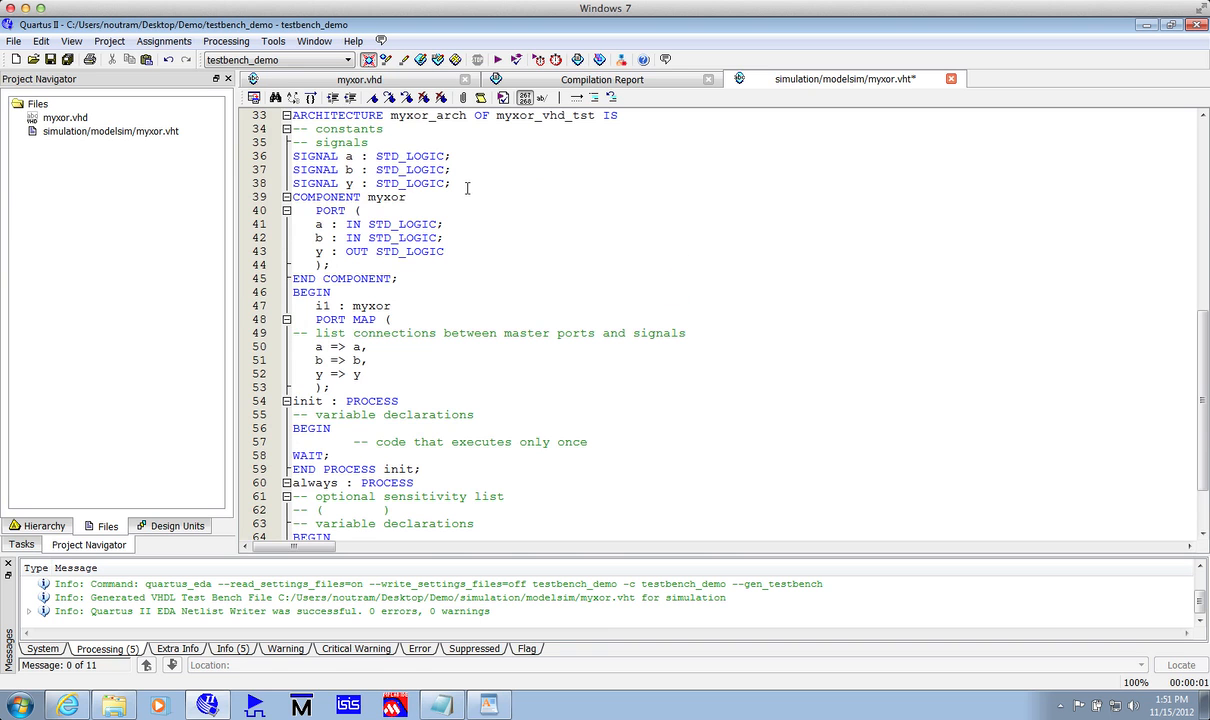
mouse_move(456, 176)
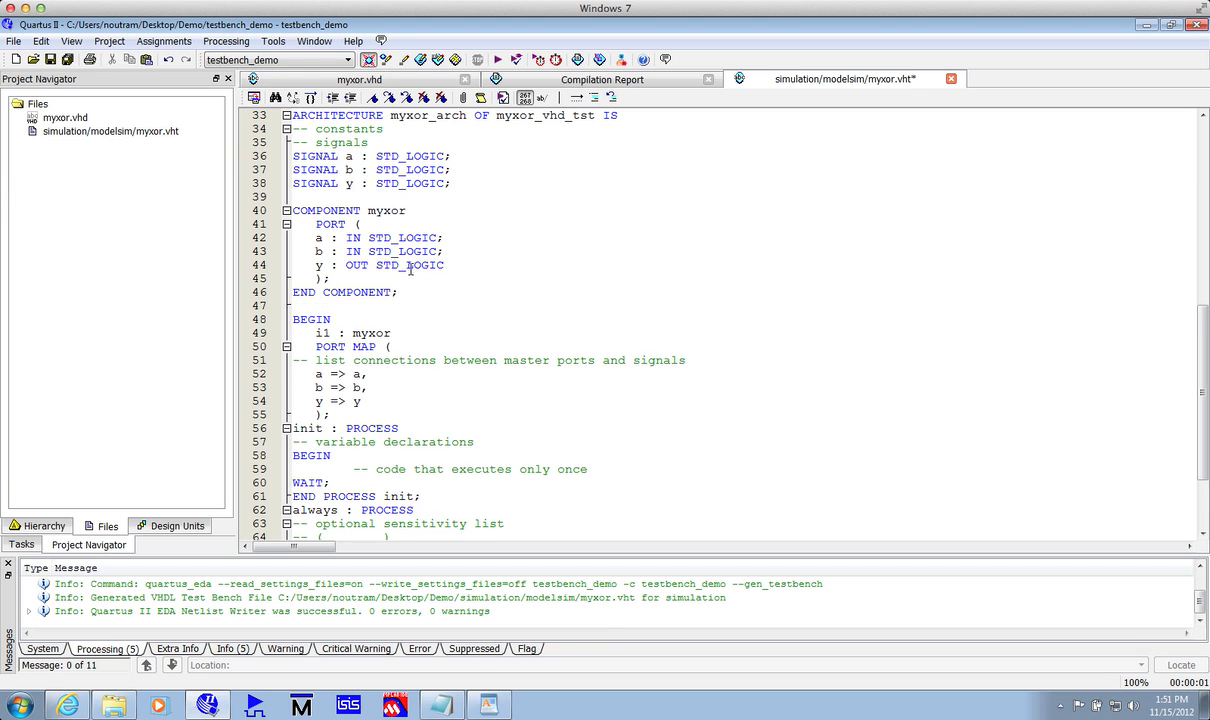
double_click(386, 210)
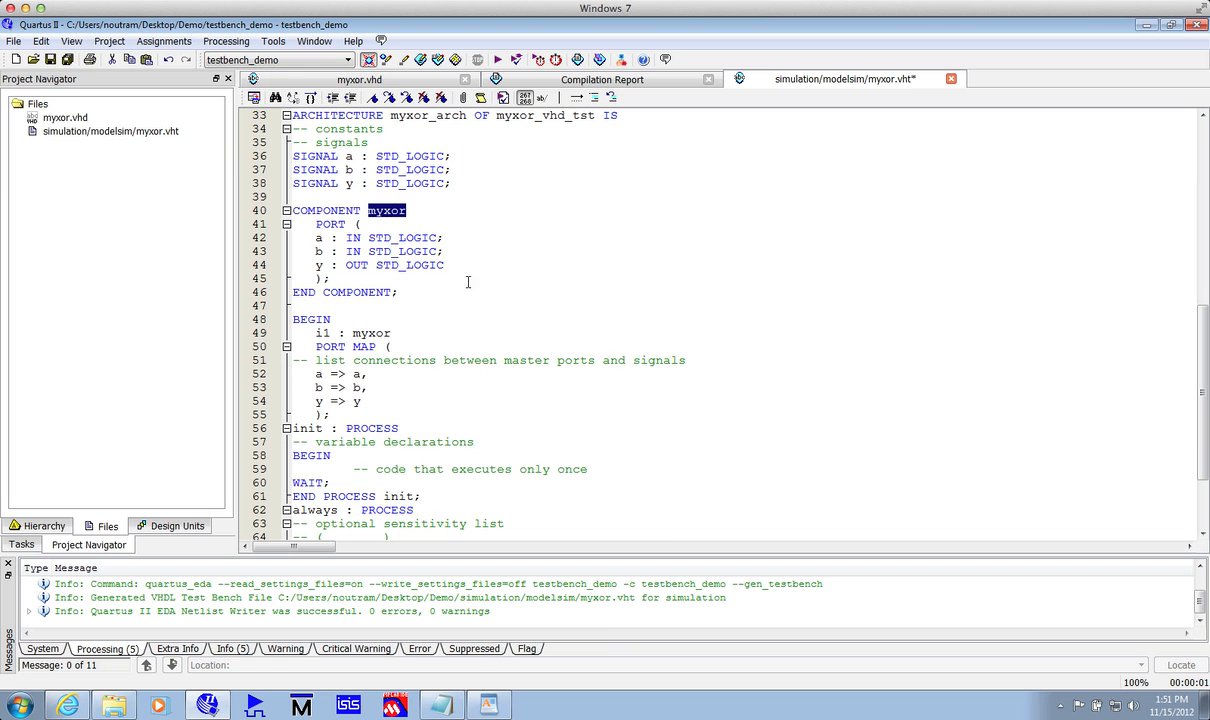
mouse_move(524, 284)
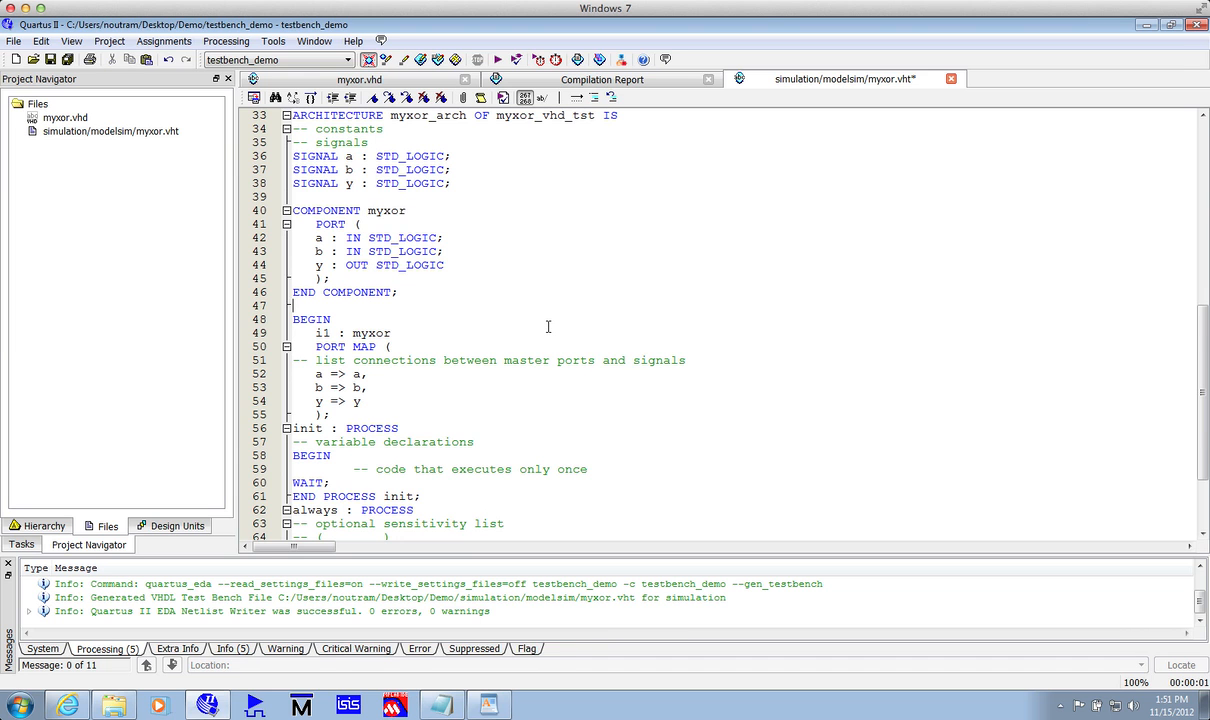
Add a blank line after the myxor instance's port map closing parenthesis
scroll("down", 3)
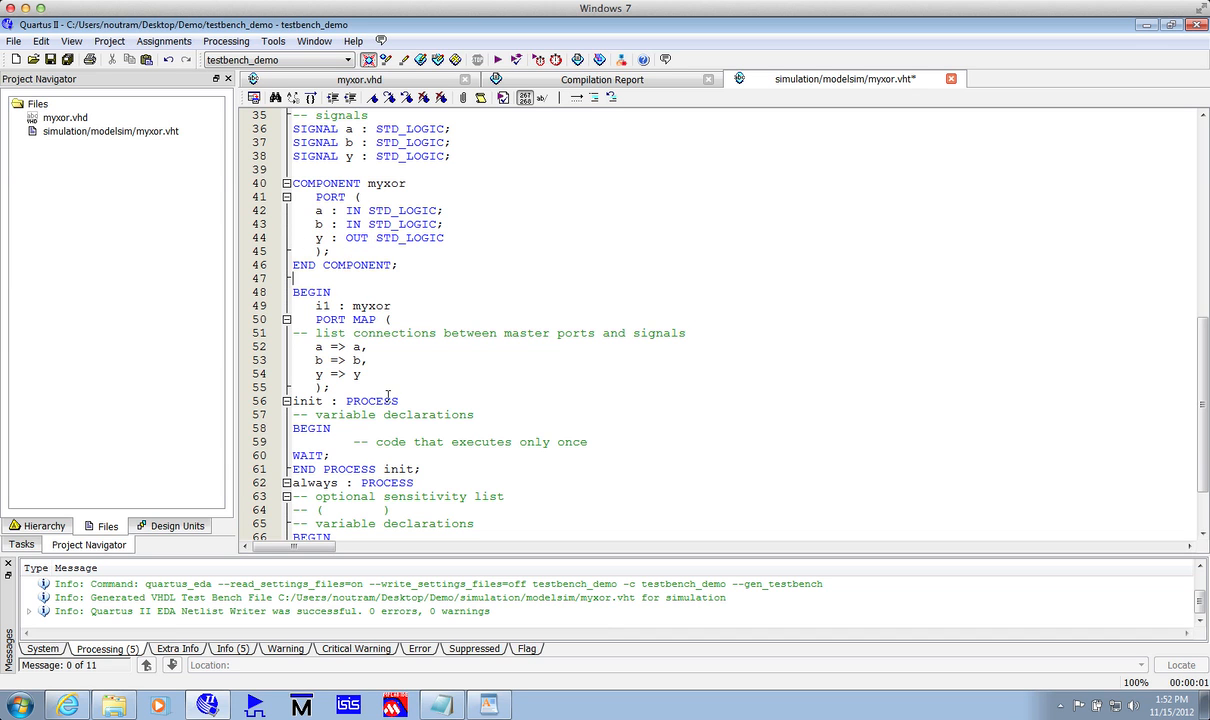
left_click_drag(318, 304, 332, 388)
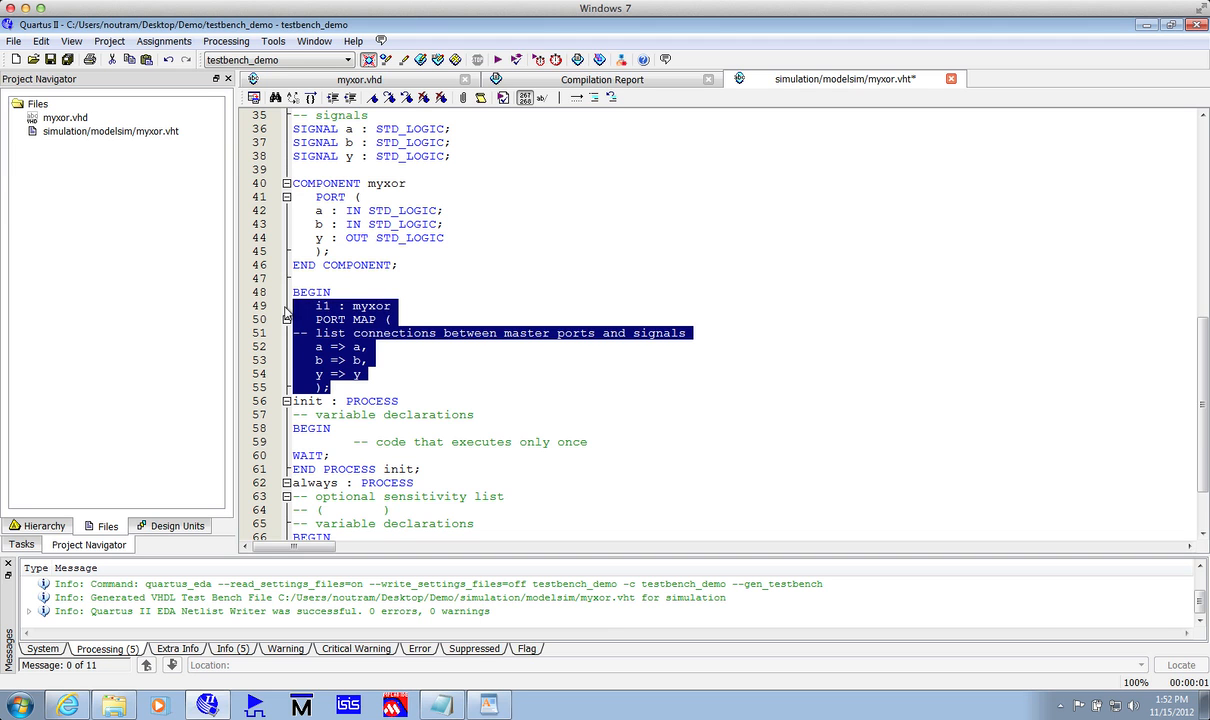
left_click(330, 388)
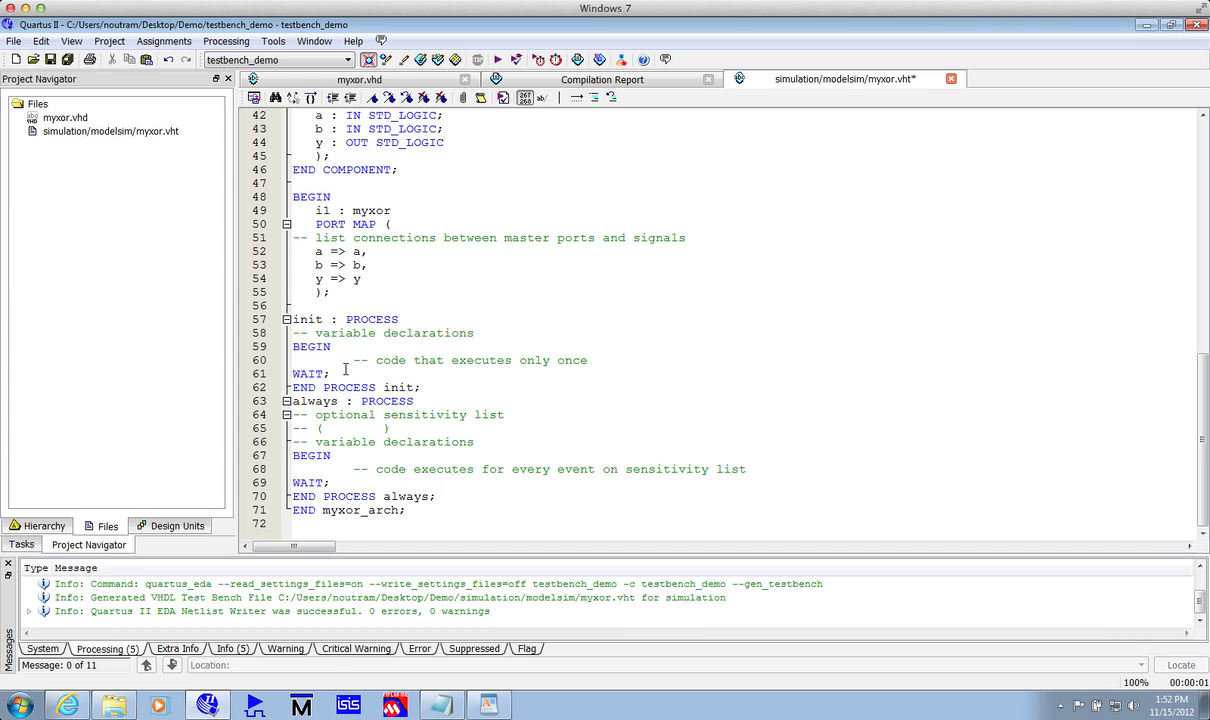
mouse_move(440, 388)
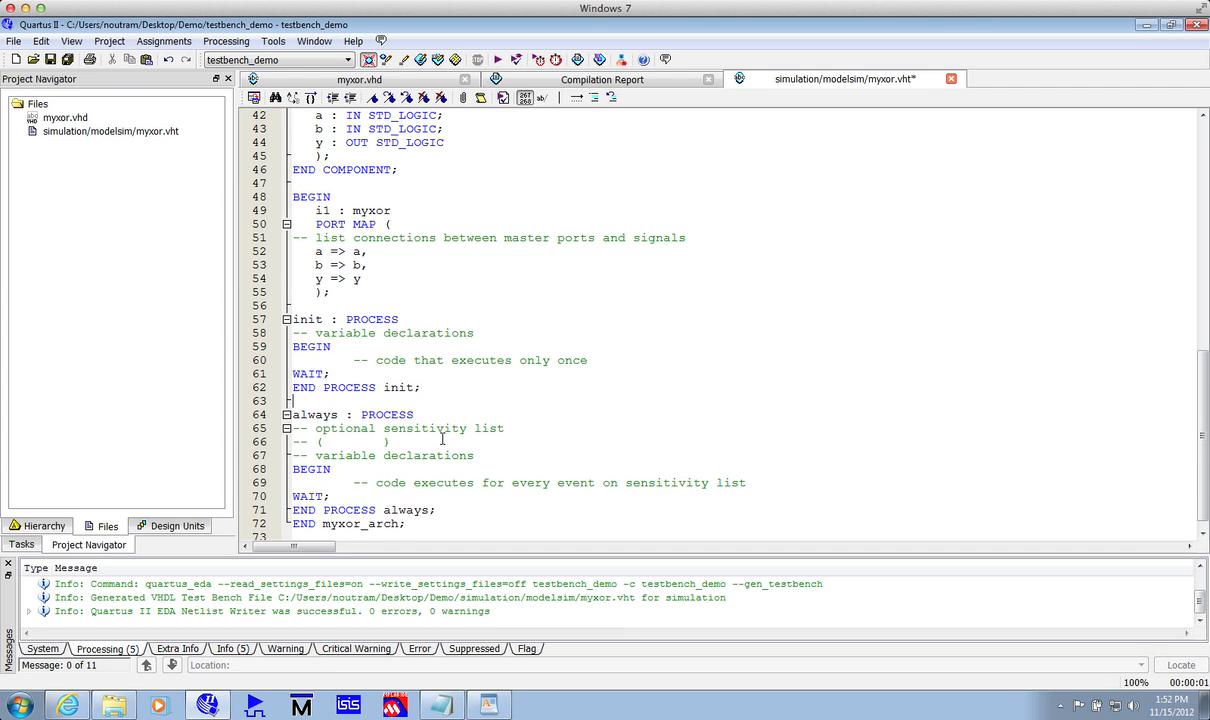
Add blank lines after END PROCESS init, under the variable declarations comment and before WAIT
scroll("down", 3)
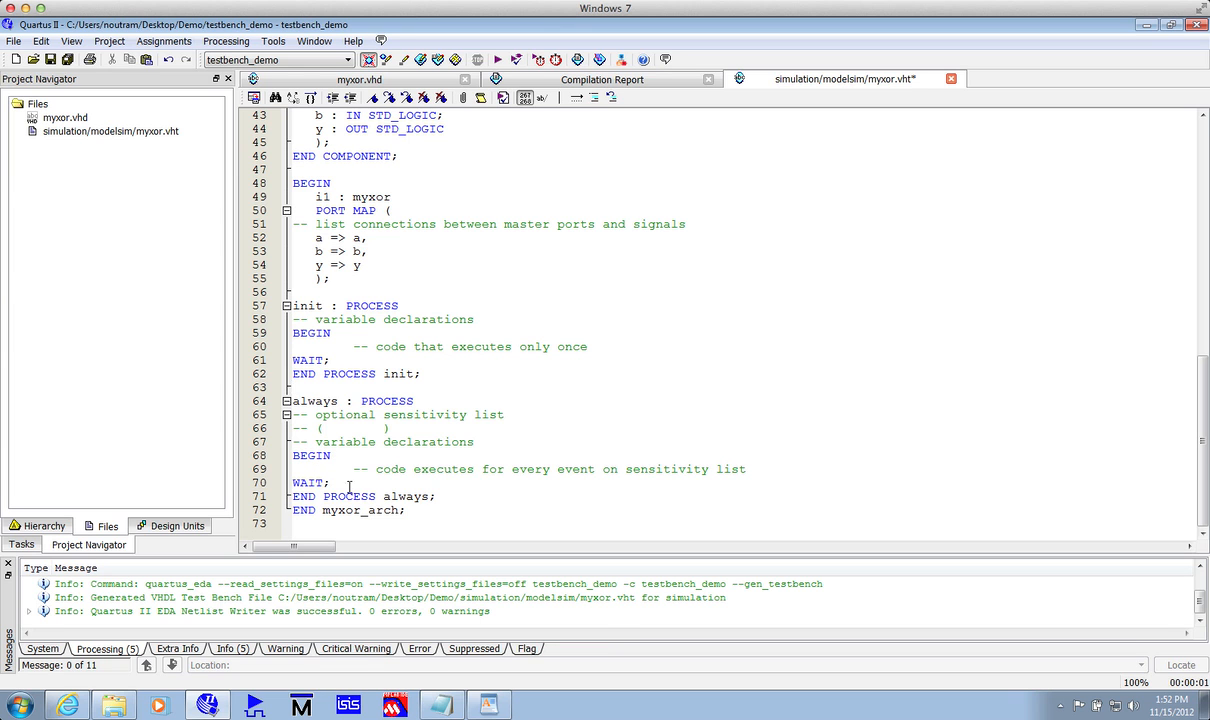
left_click(332, 482)
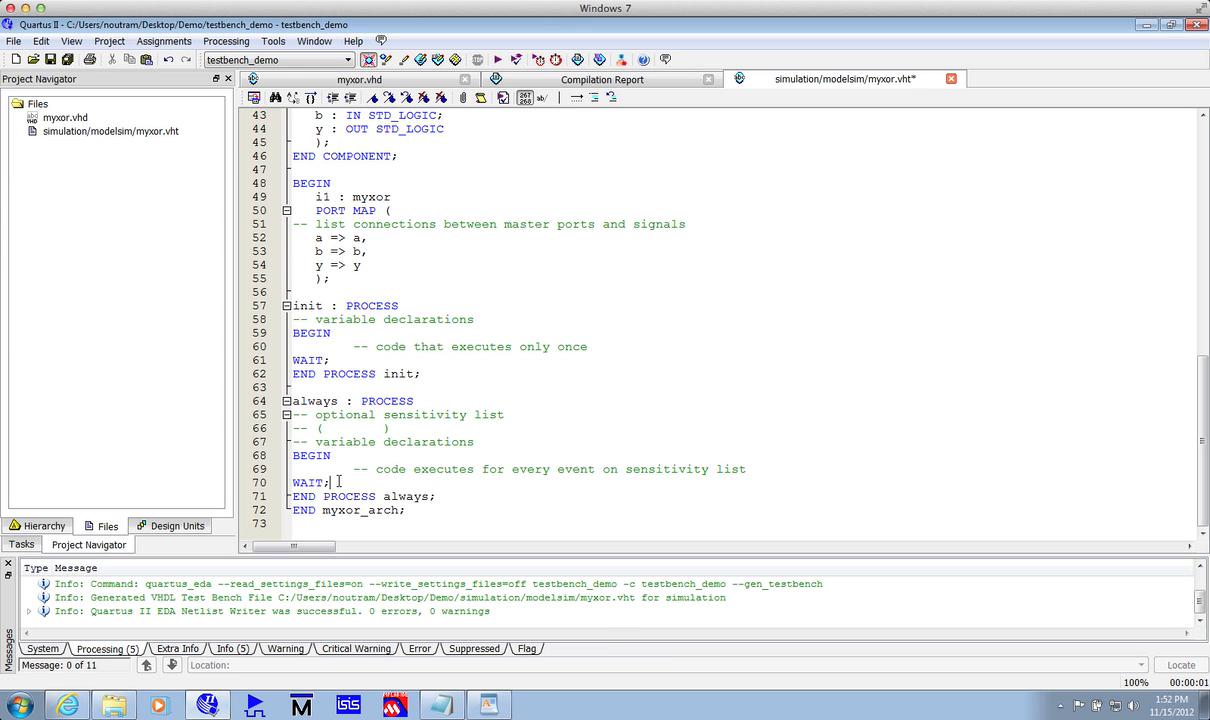
double_click(308, 482)
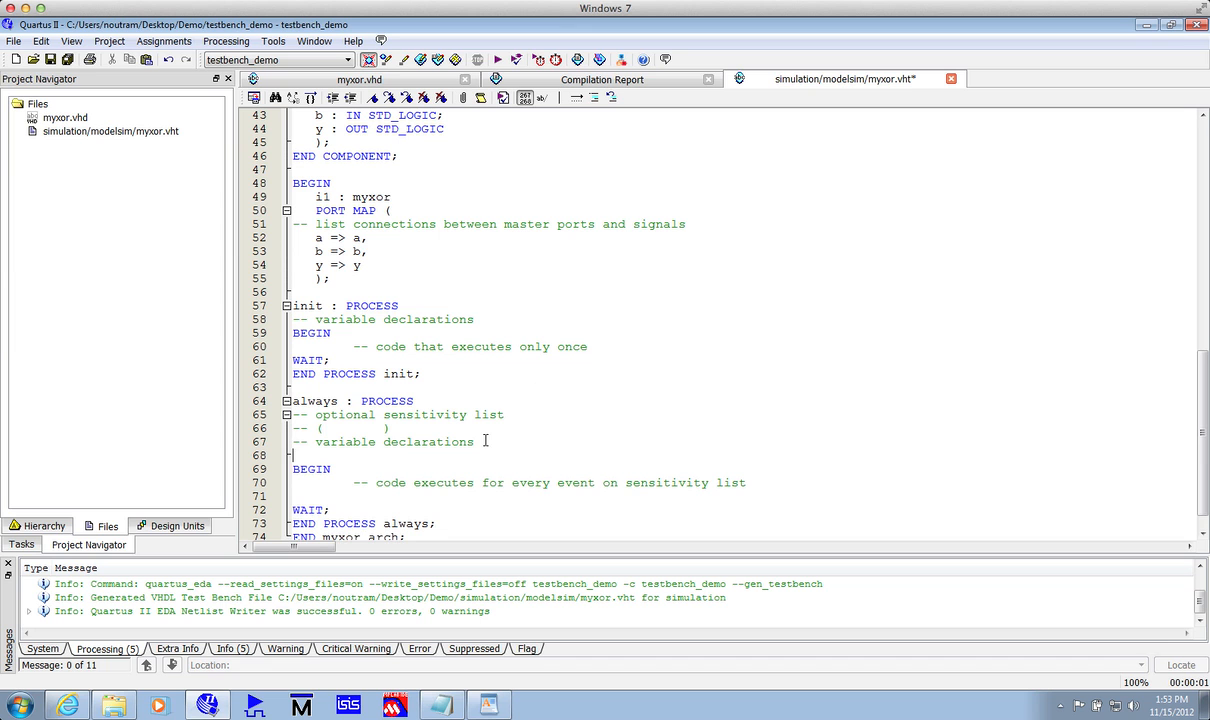
Declare variable count : unsigned(1 downto 0) := "00" and add four a/b-from-count, wait 20 ns, increment blocks
type("variable count : unsigned(1 downto 0) := \"00\";")
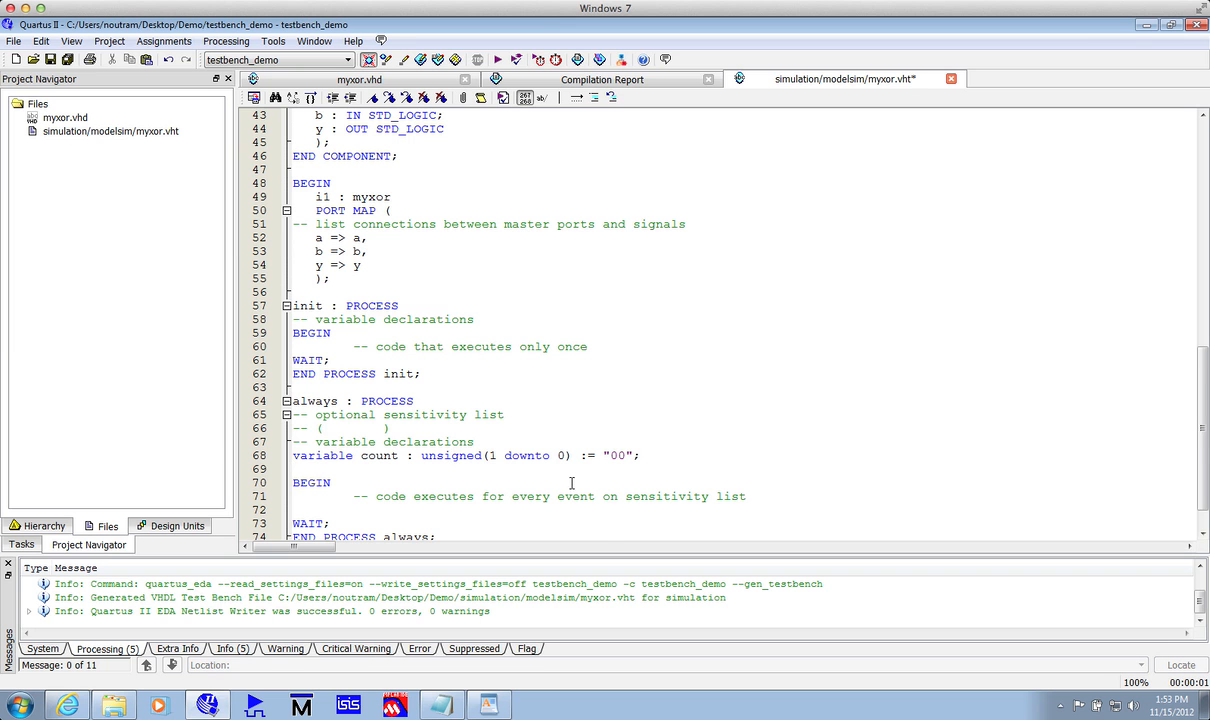
scroll("down", 3)
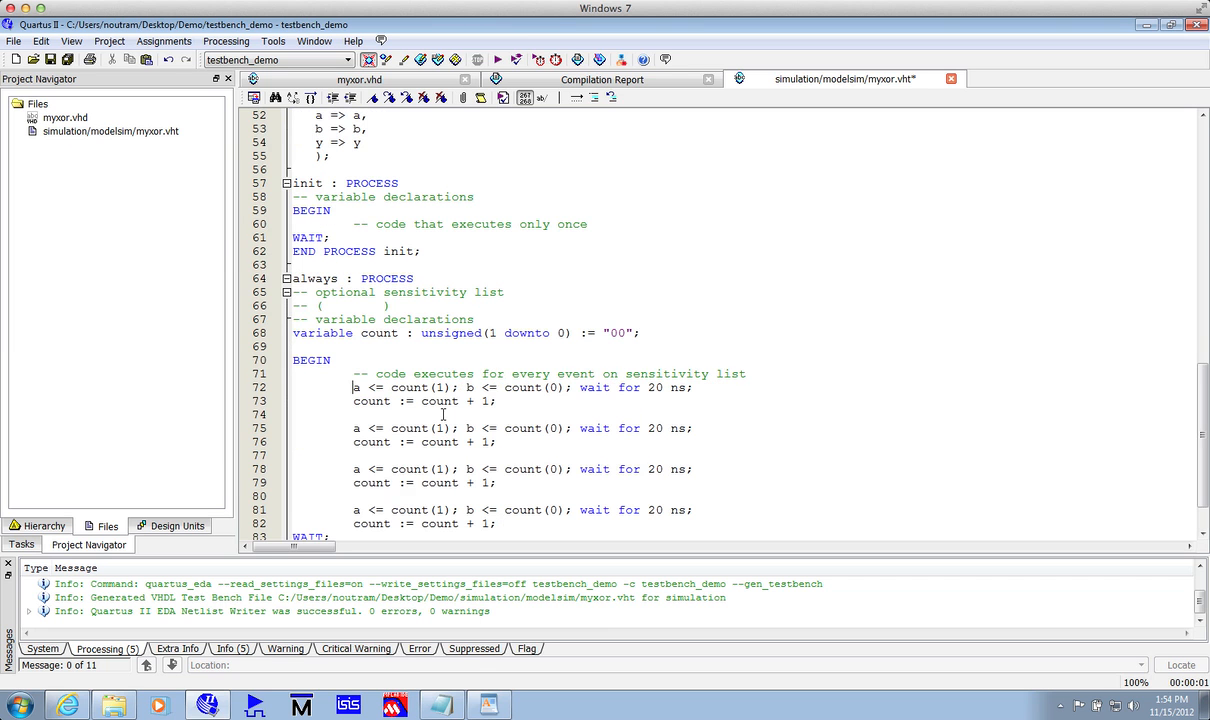
mouse_move(452, 332)
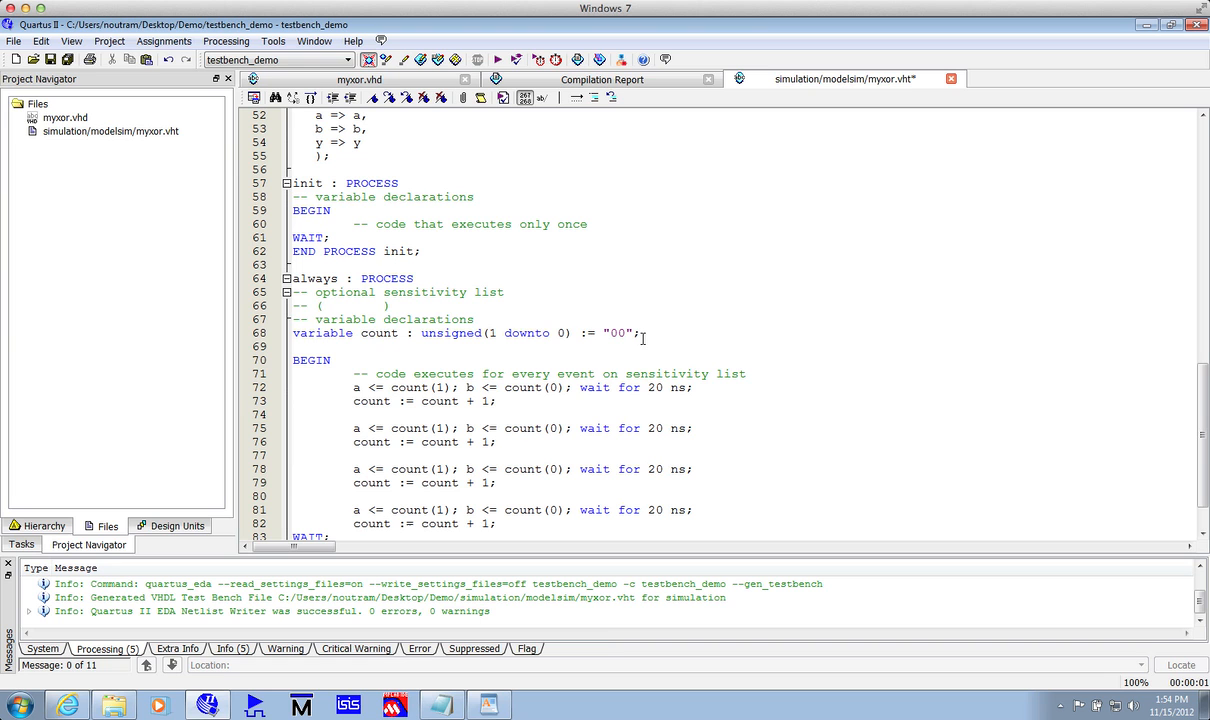
mouse_move(484, 336)
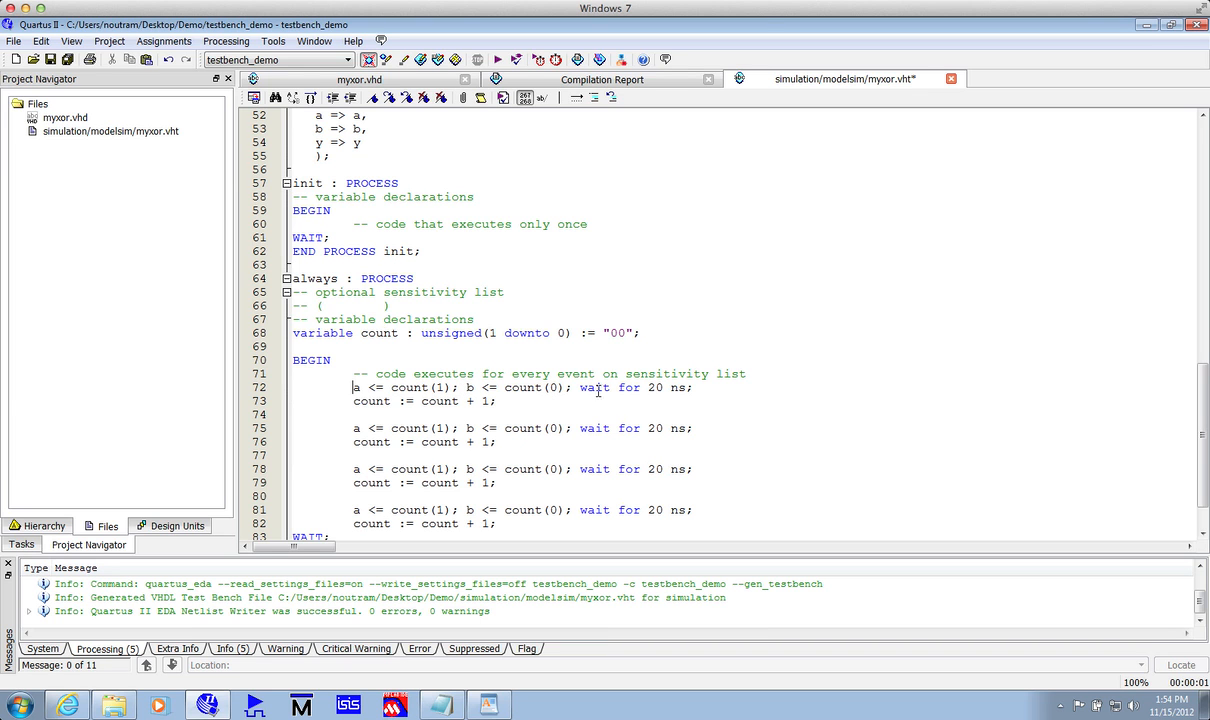
mouse_move(500, 420)
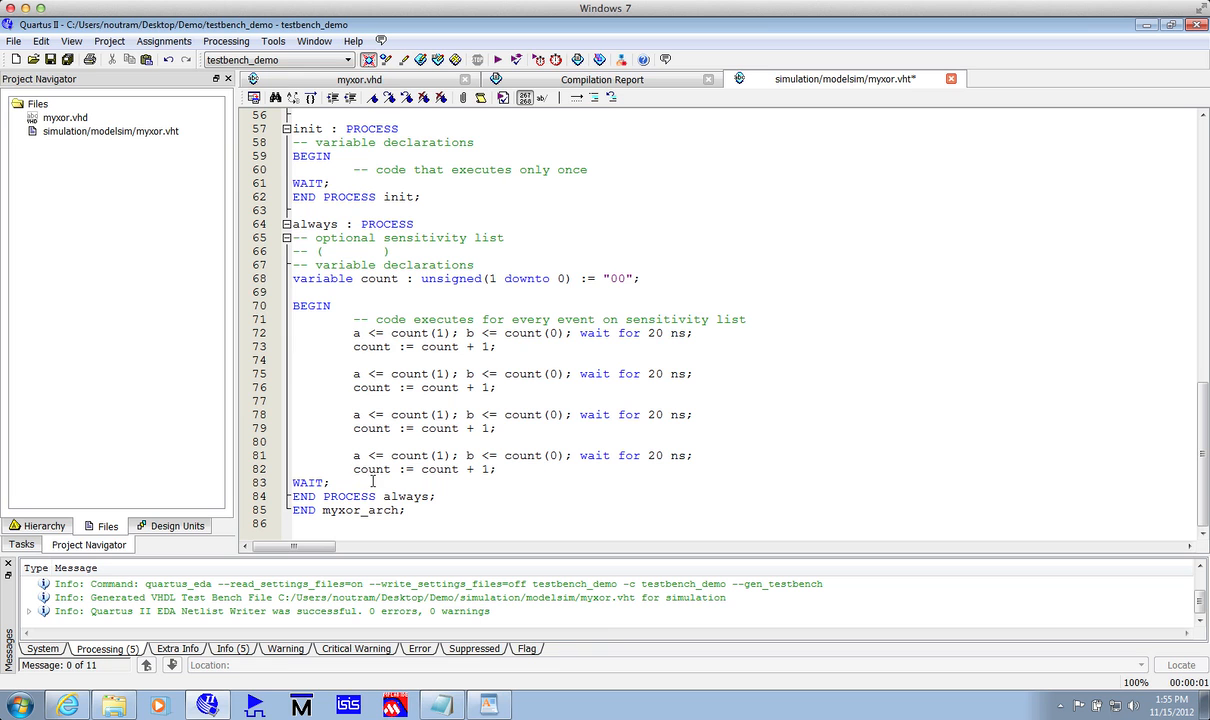
Add use ieee.numeric_std.all; under the std_logic_1164 clause at the top of the file
left_click(368, 482)
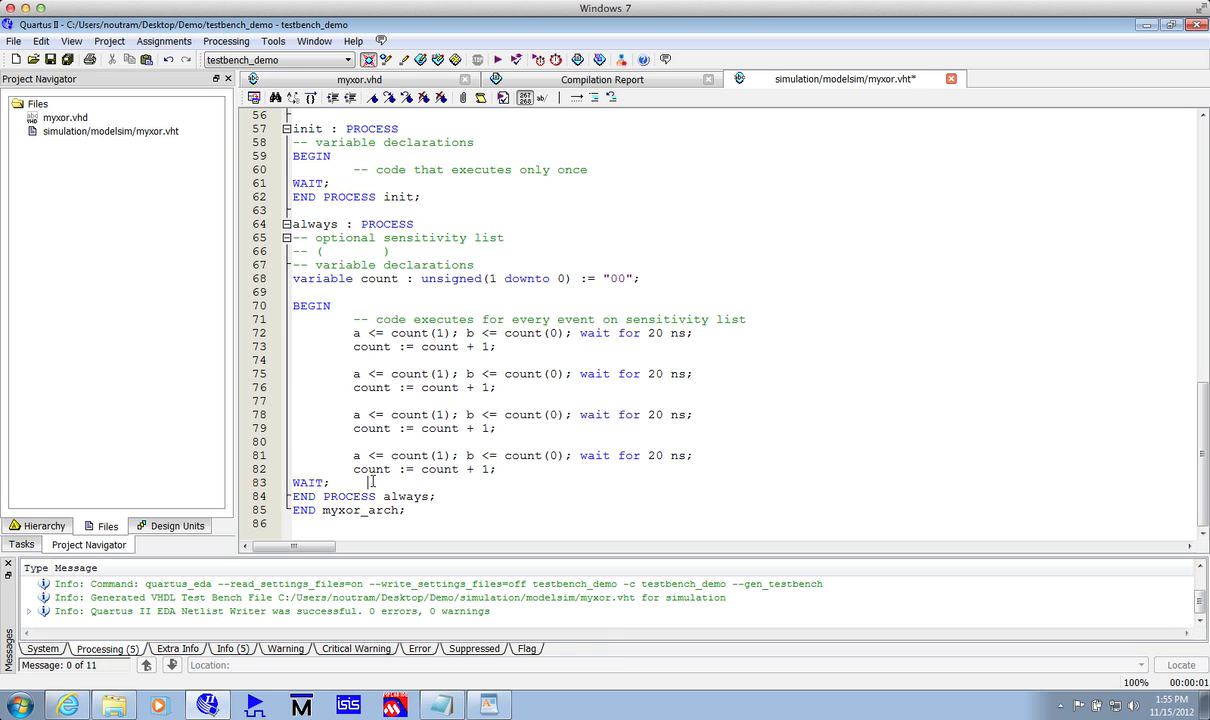
mouse_move(372, 480)
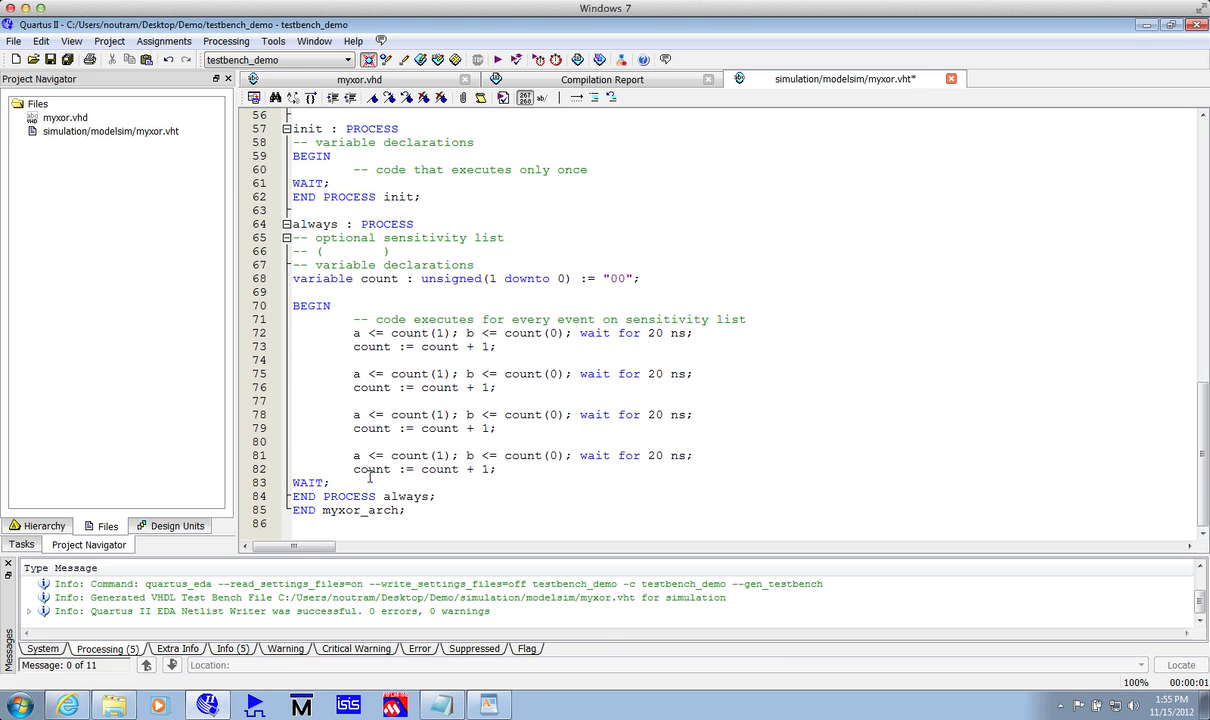
double_click(424, 346)
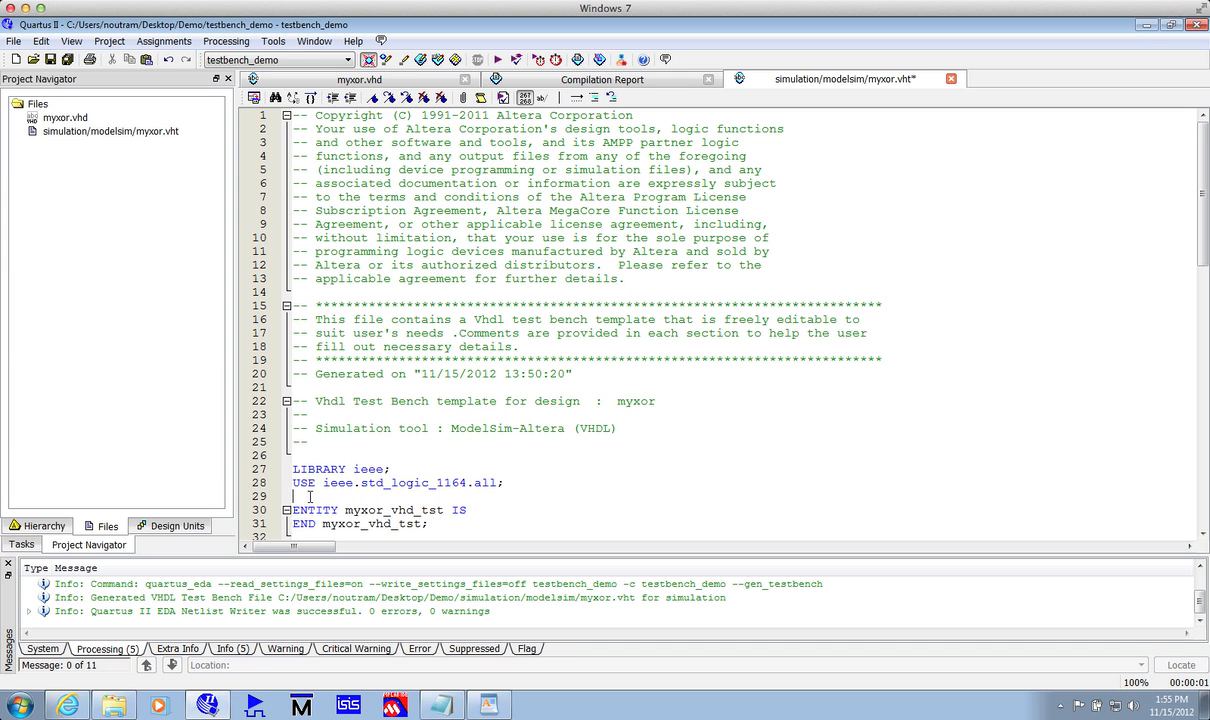
type("use ieee.numeric_std.all;")
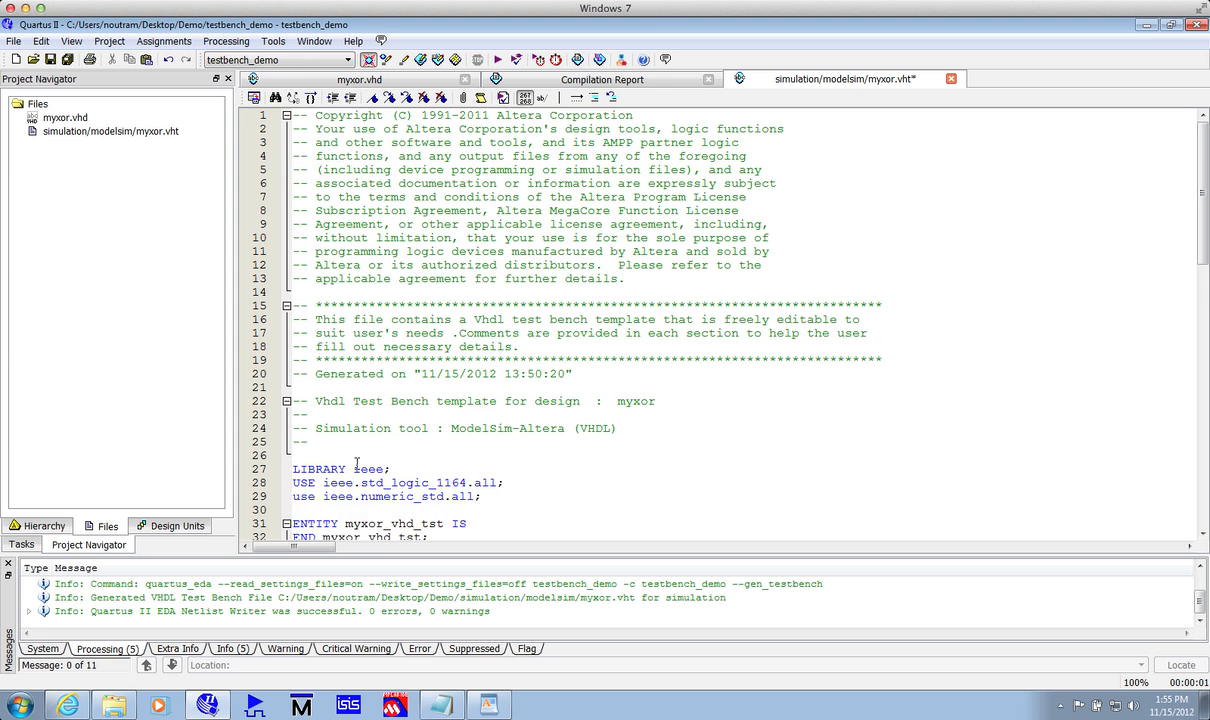
scroll("down", 3)
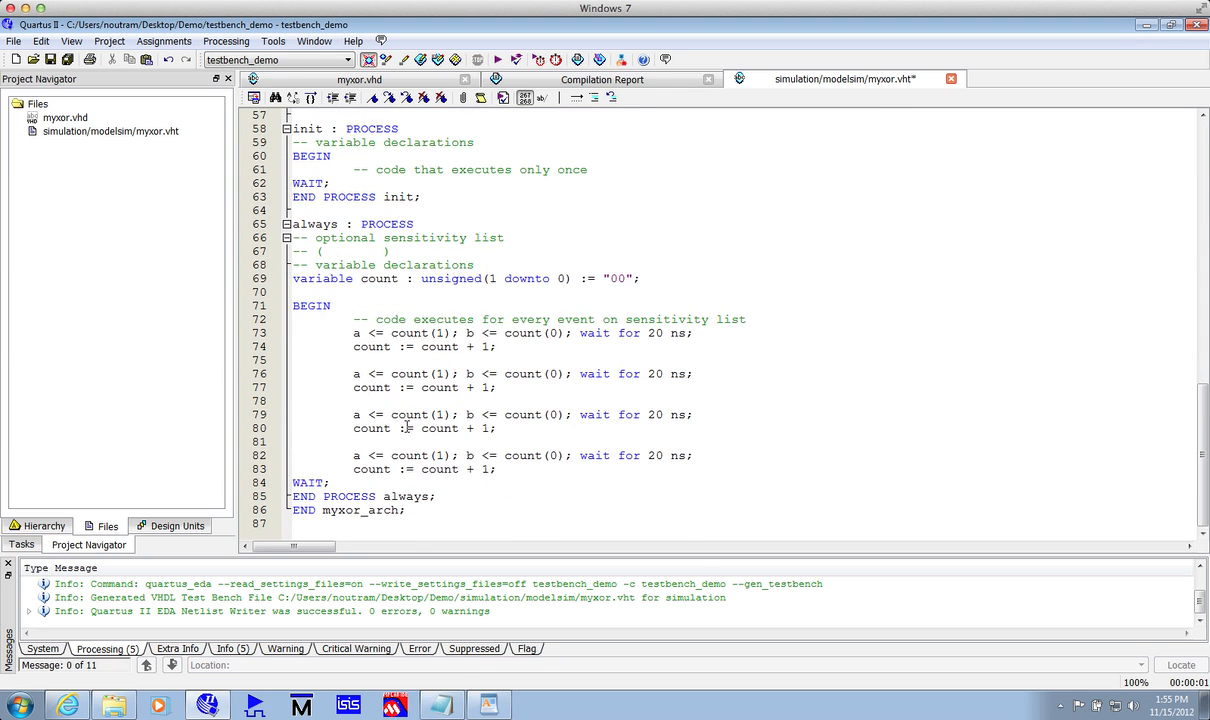
mouse_move(528, 338)
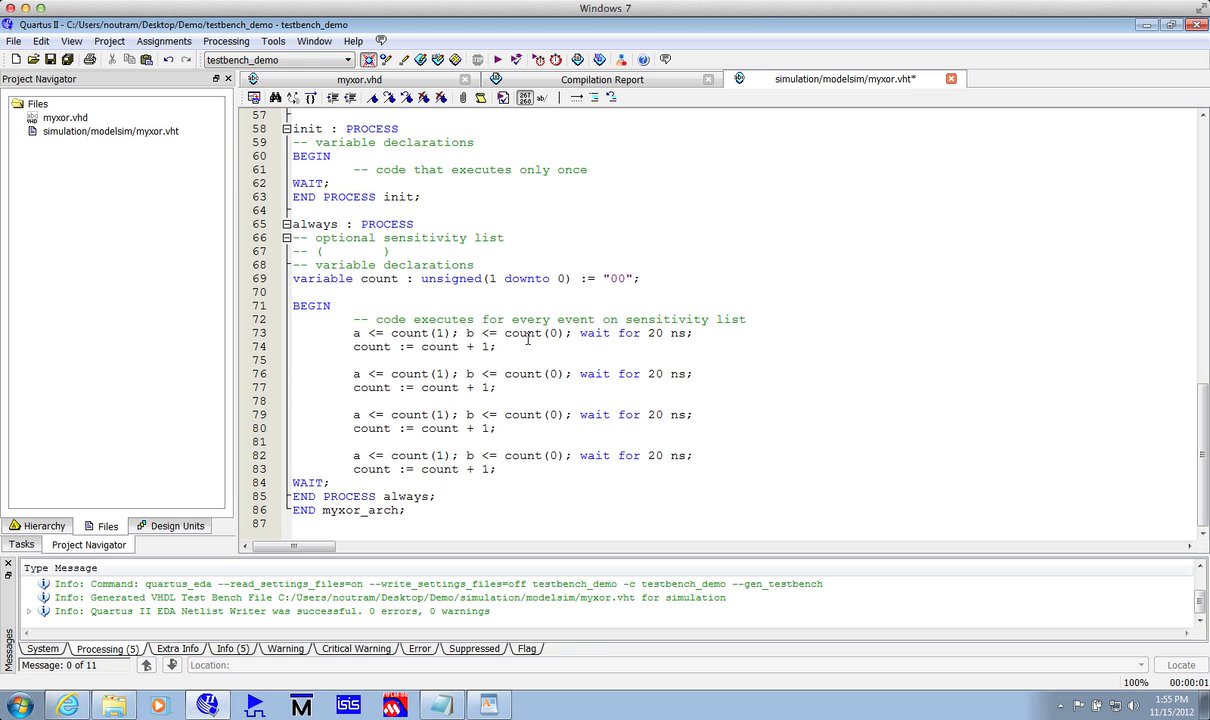
mouse_move(654, 328)
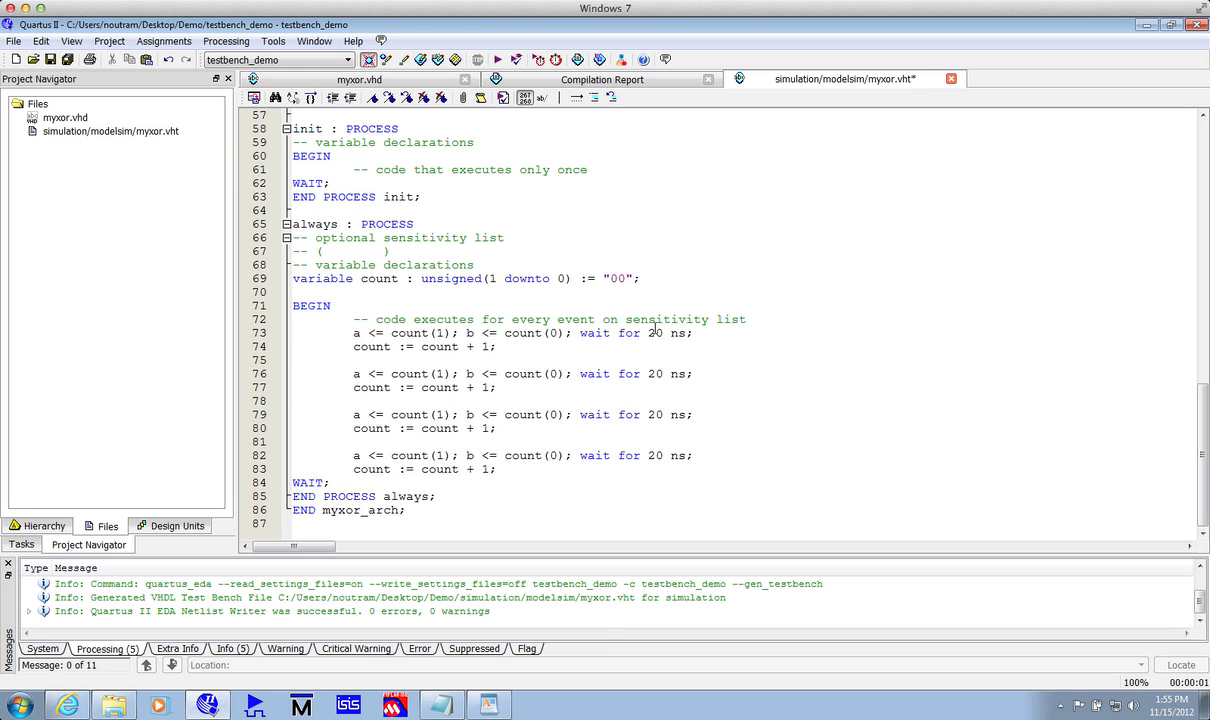
mouse_move(624, 398)
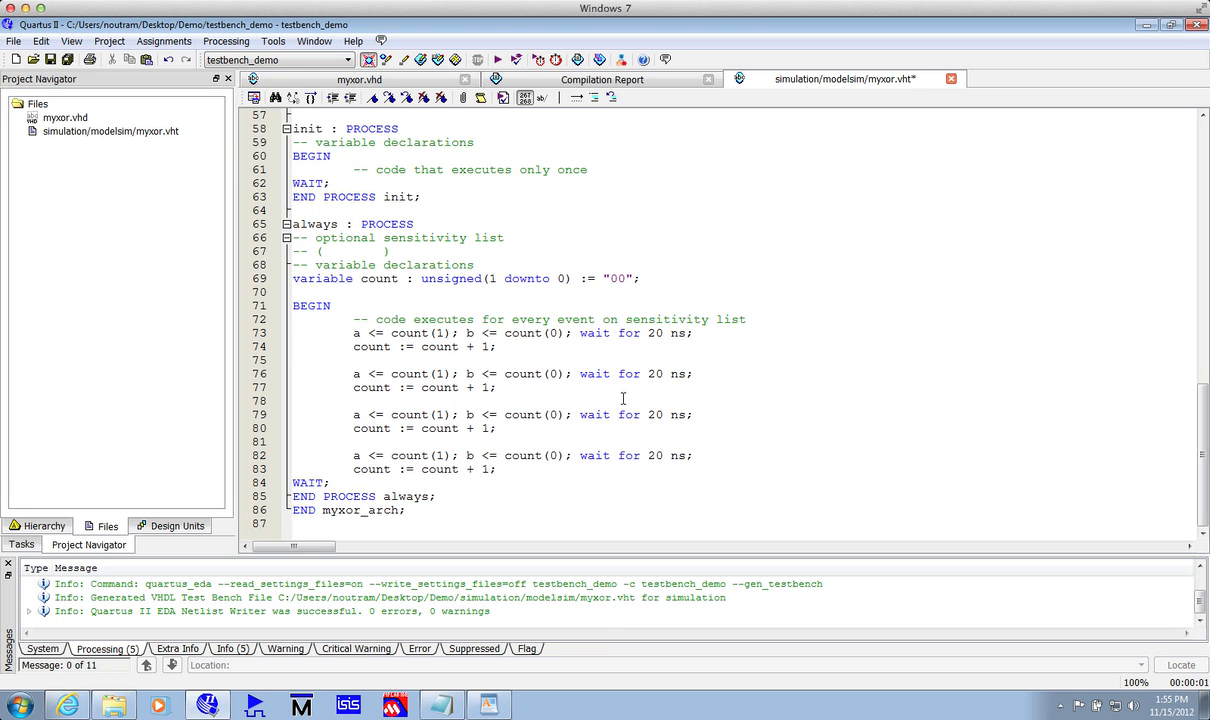